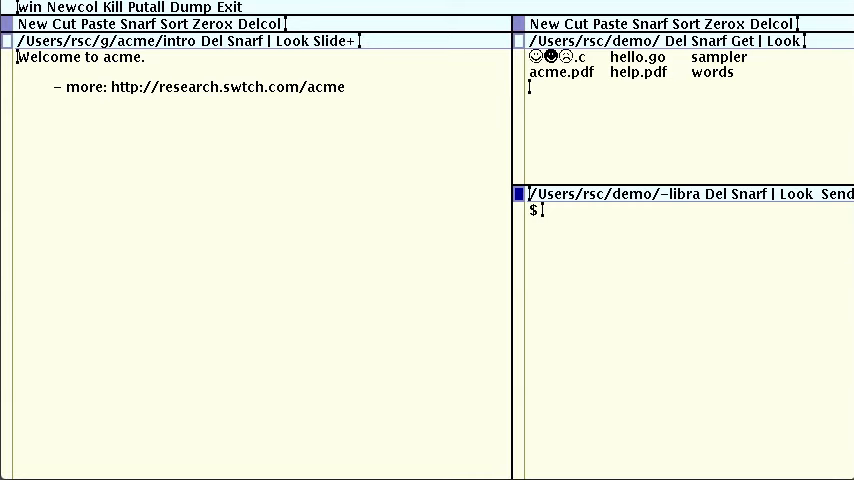
pyautogui.moveTo(324, 48)
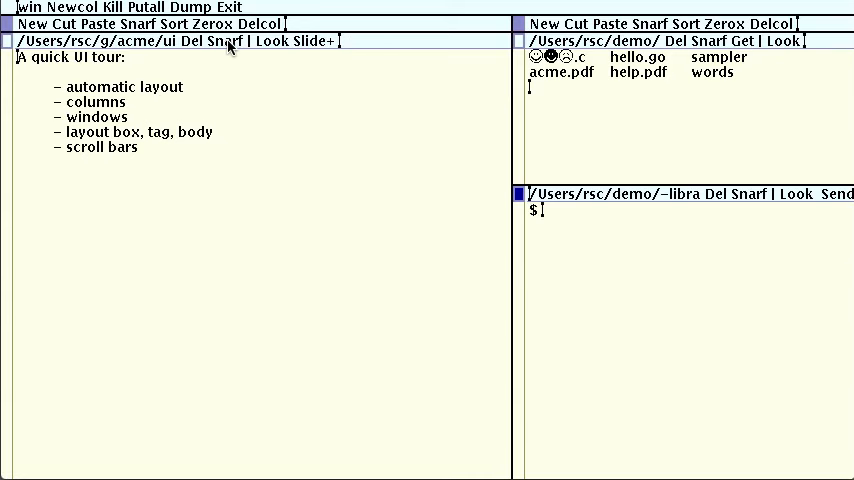
pyautogui.moveTo(210, 182)
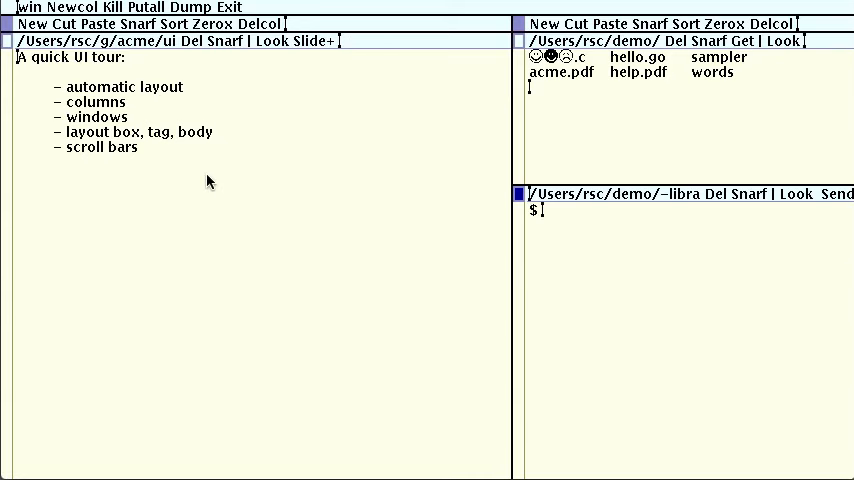
pyautogui.moveTo(124, 118)
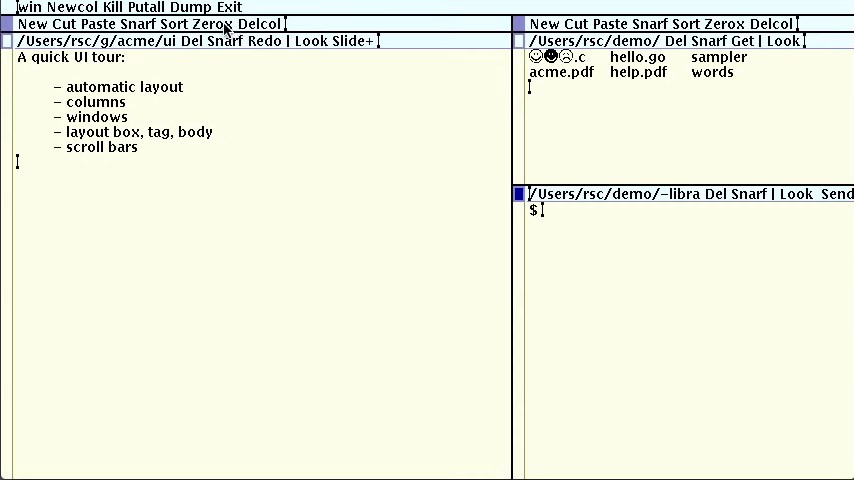
pyautogui.moveTo(218, 48)
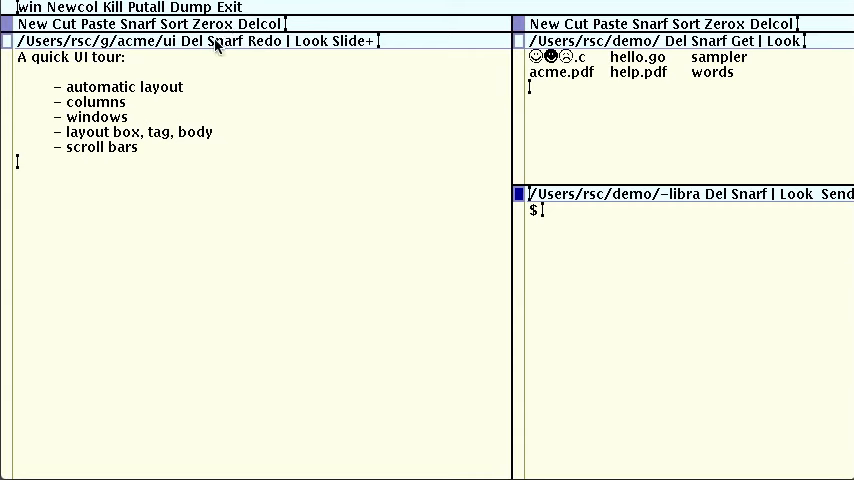
pyautogui.moveTo(96, 188)
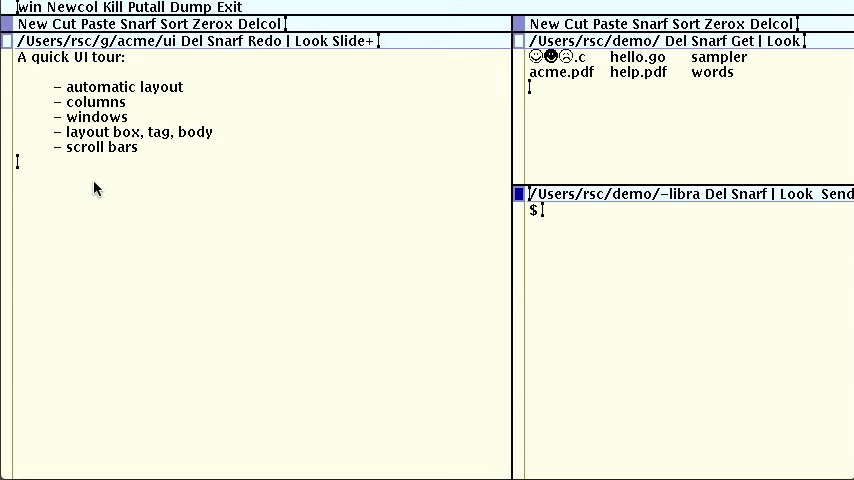
pyautogui.moveTo(124, 254)
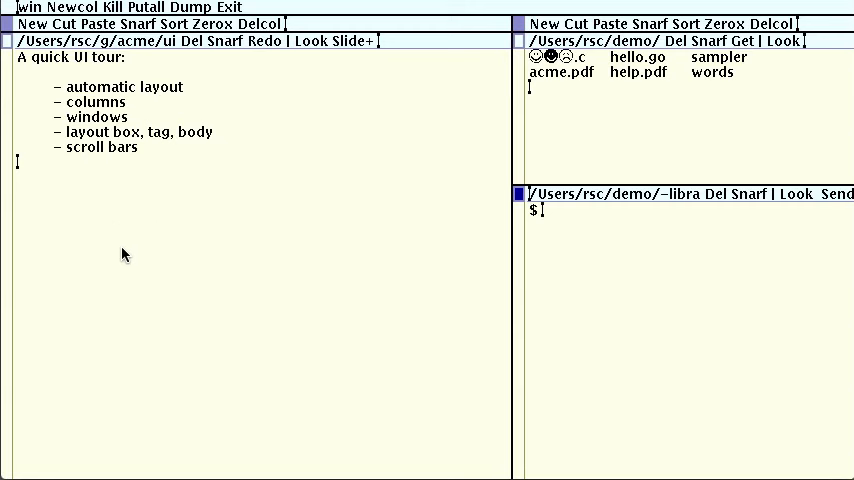
# - Undo the trial edit on the UI tour slide, restoring its bullet list
pyautogui.middleClick(124, 236)
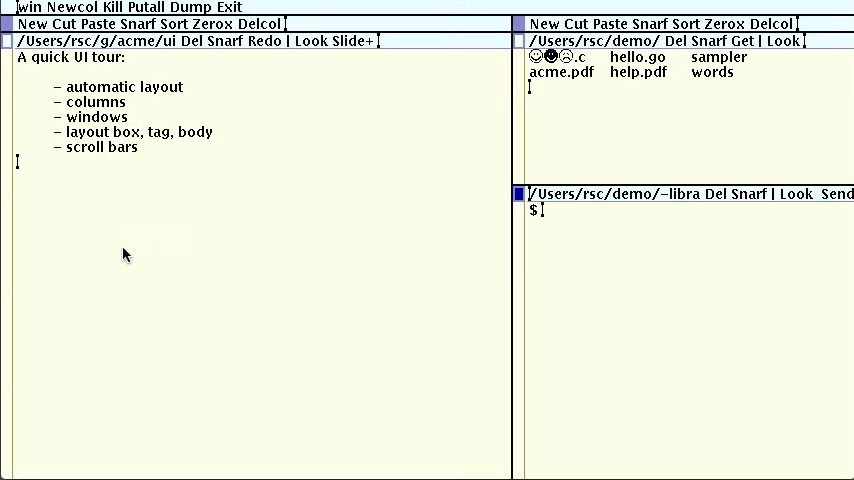
pyautogui.moveTo(212, 240)
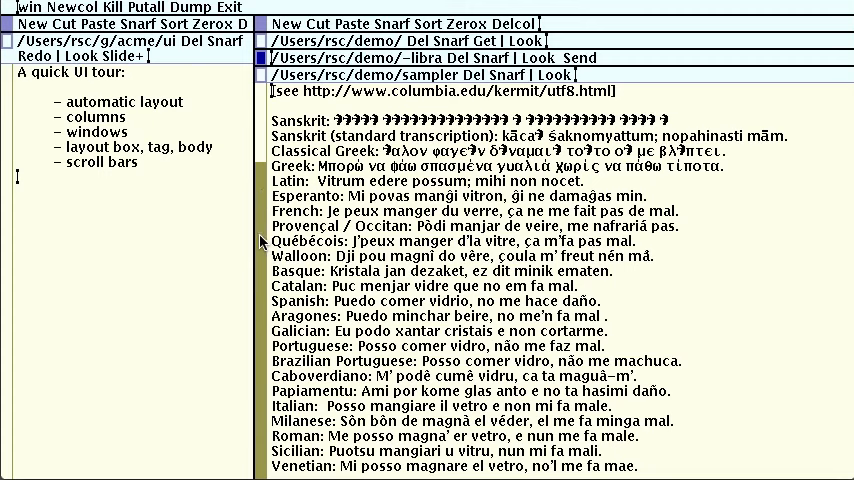
pyautogui.moveTo(260, 382)
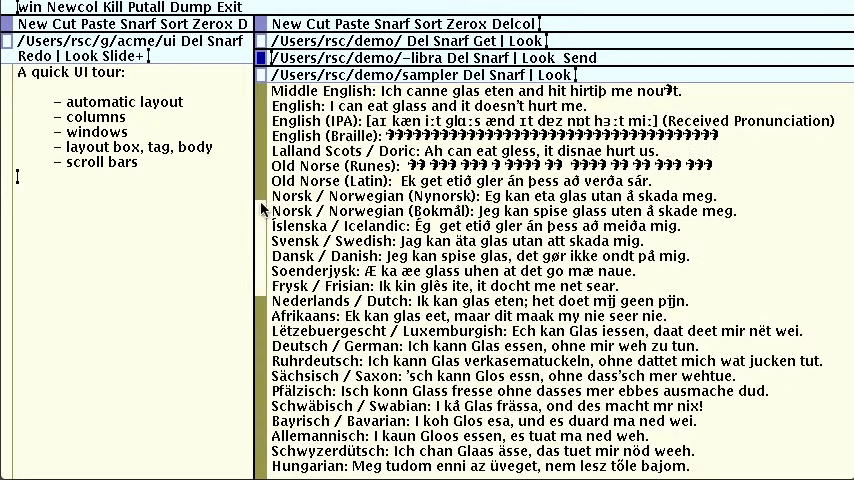
# - Read down through the sampler's multilingual 'I can eat glass' sentences
pyautogui.scroll(-3)
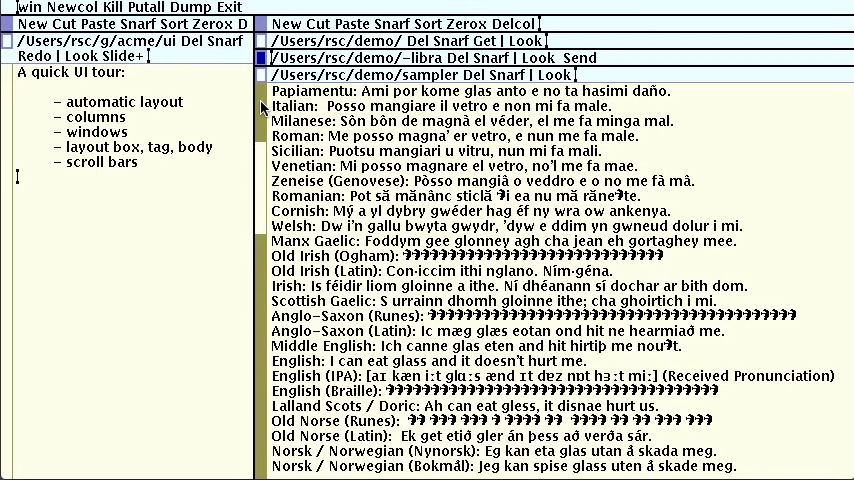
pyautogui.scroll(-3)
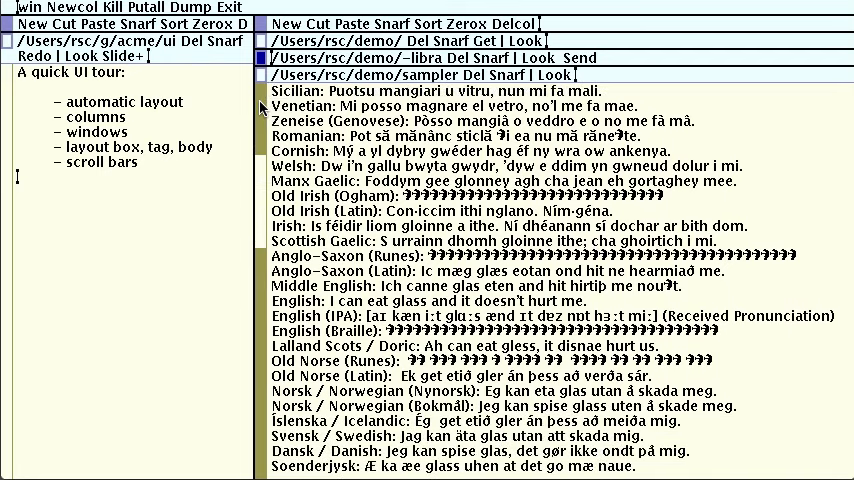
pyautogui.moveTo(262, 392)
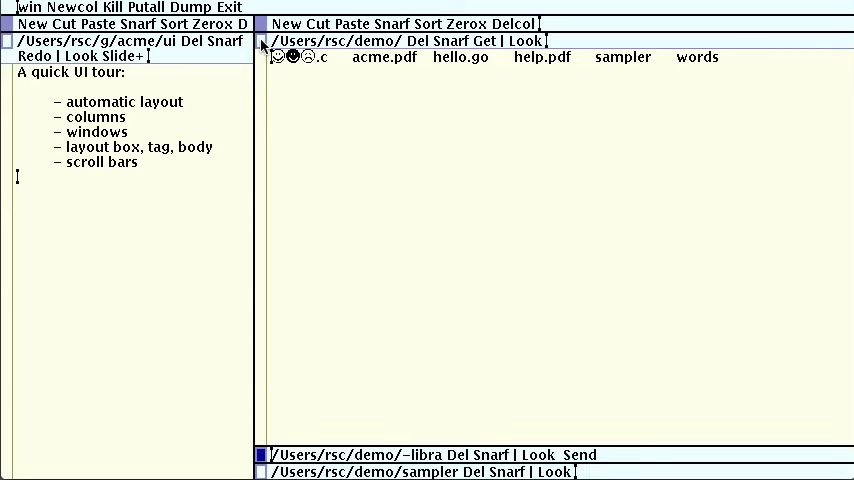
pyautogui.moveTo(258, 36)
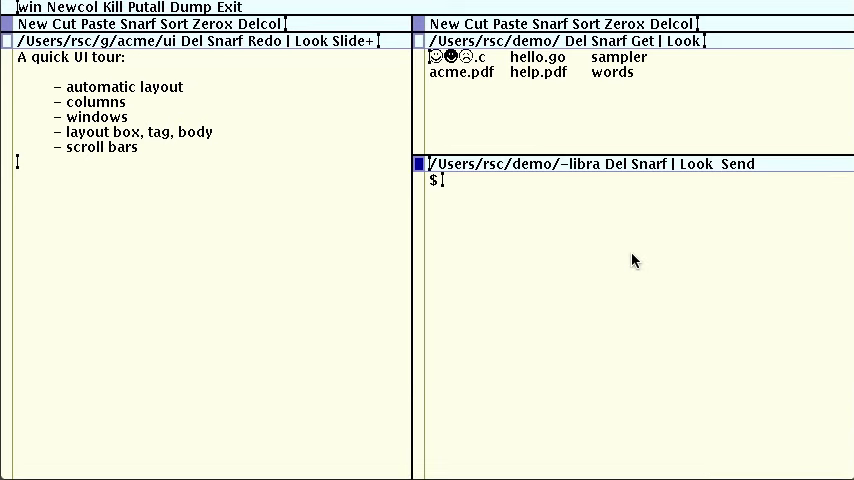
pyautogui.moveTo(344, 54)
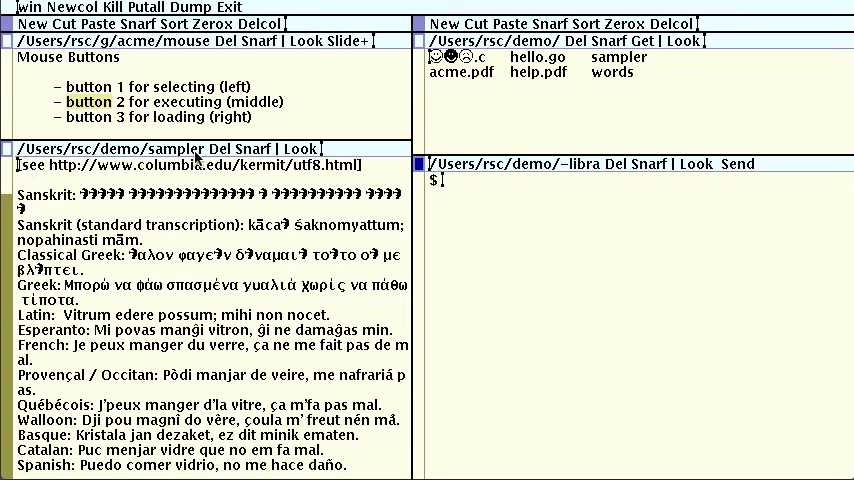
pyautogui.moveTo(228, 158)
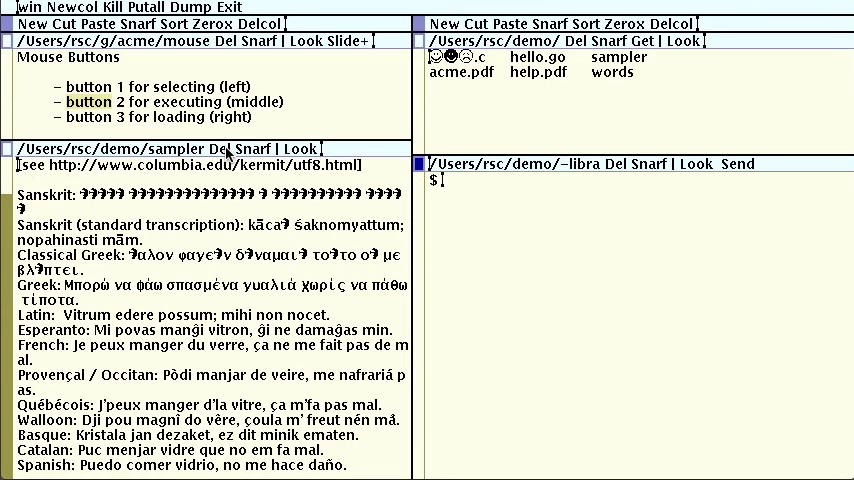
# - Close the sampler window with Del, leaving the Mouse Buttons slide visible
pyautogui.middleClick(210, 148)
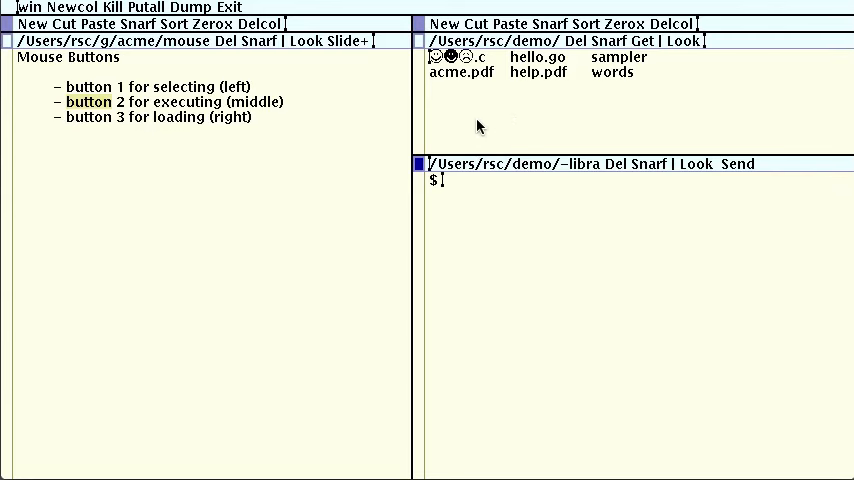
pyautogui.moveTo(200, 108)
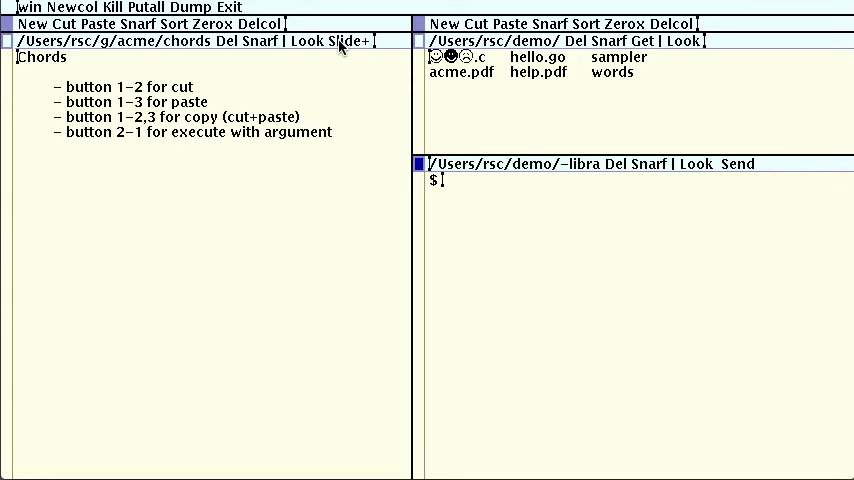
pyautogui.moveTo(338, 46)
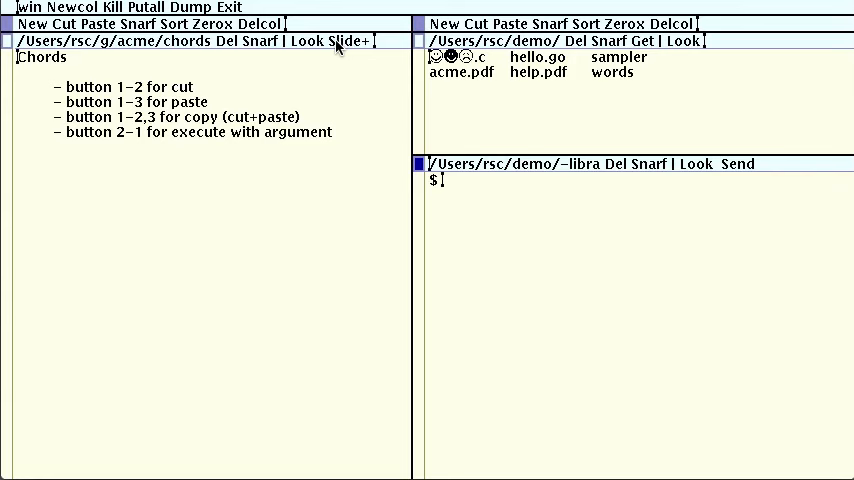
pyautogui.moveTo(294, 56)
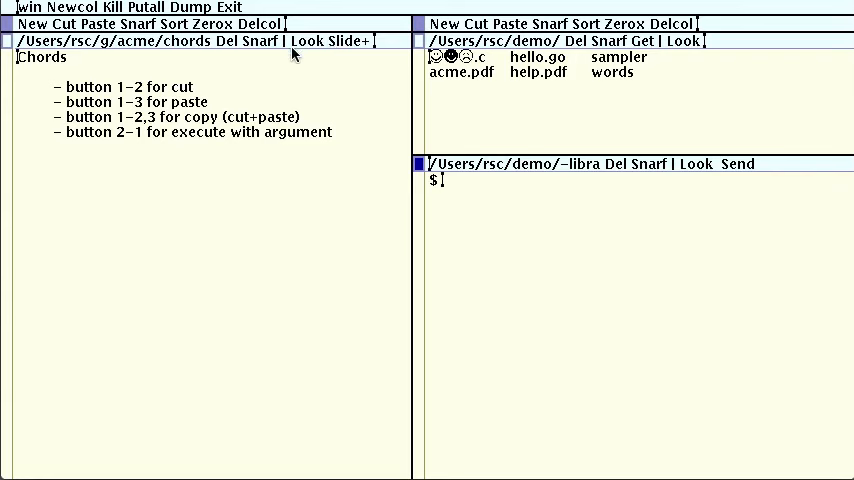
pyautogui.moveTo(68, 96)
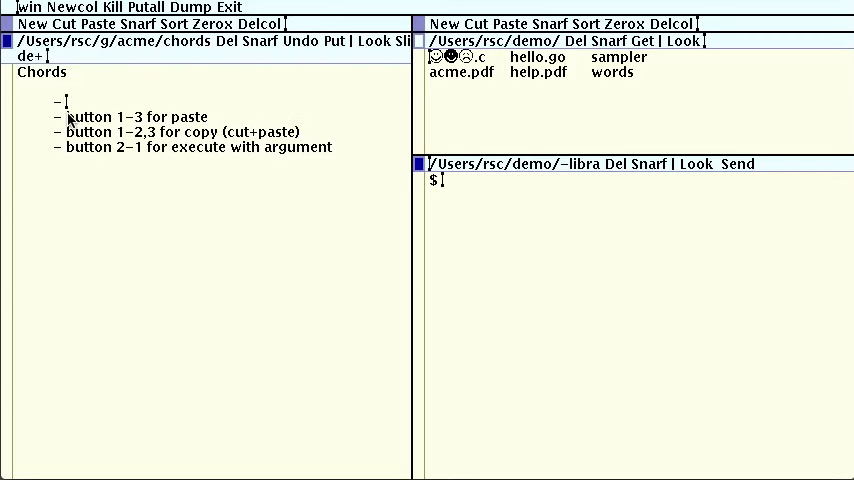
# - Add an echo command to the tag and advance with Slide+ to the Executing slide
pyautogui.doubleClick(120, 116)
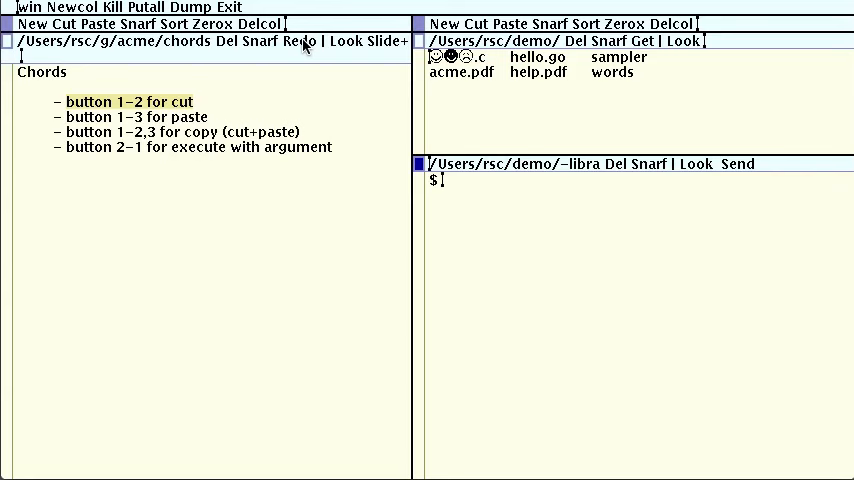
pyautogui.moveTo(80, 108)
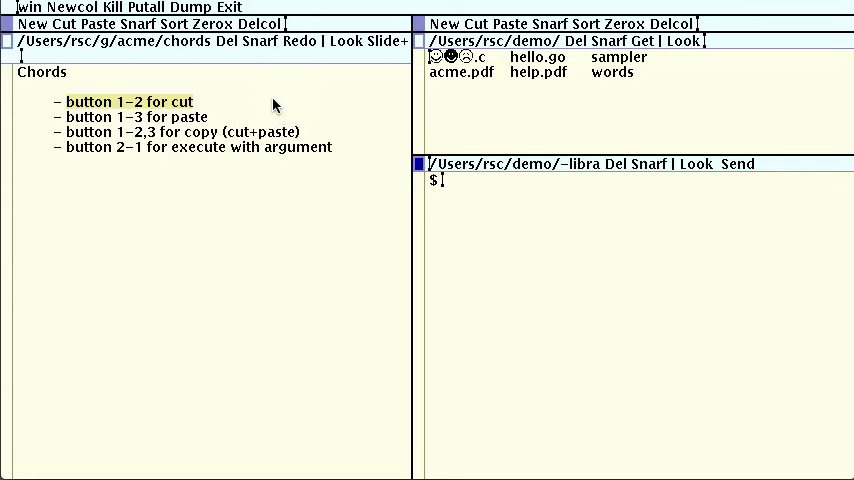
pyautogui.moveTo(410, 48)
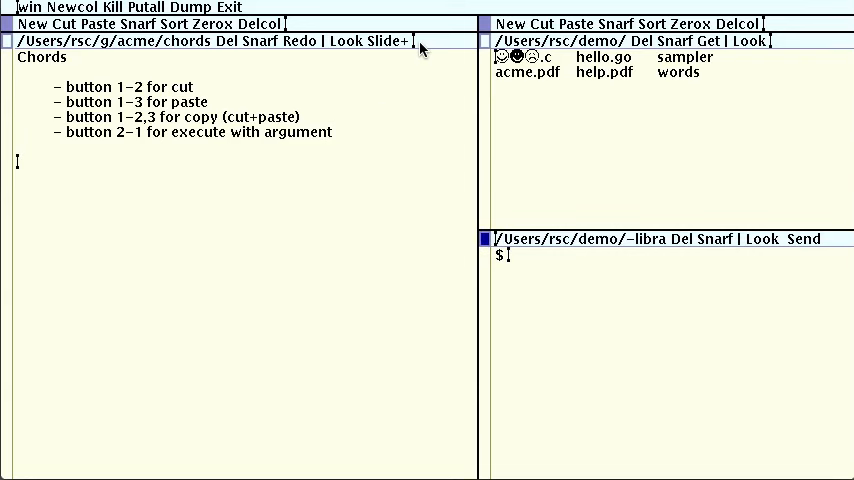
pyautogui.write('echo')
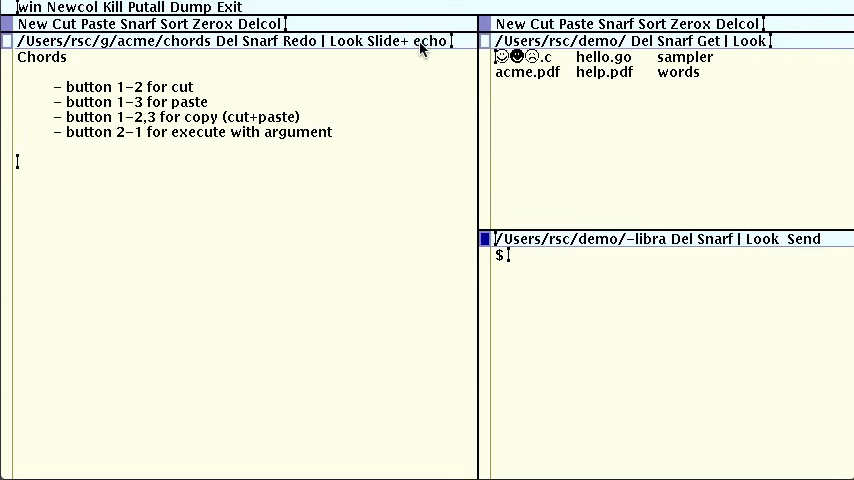
pyautogui.doubleClick(88, 88)
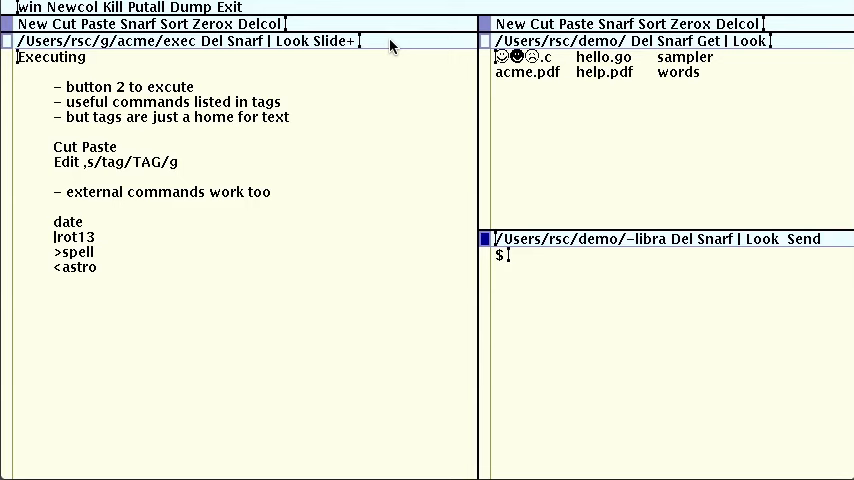
pyautogui.moveTo(112, 136)
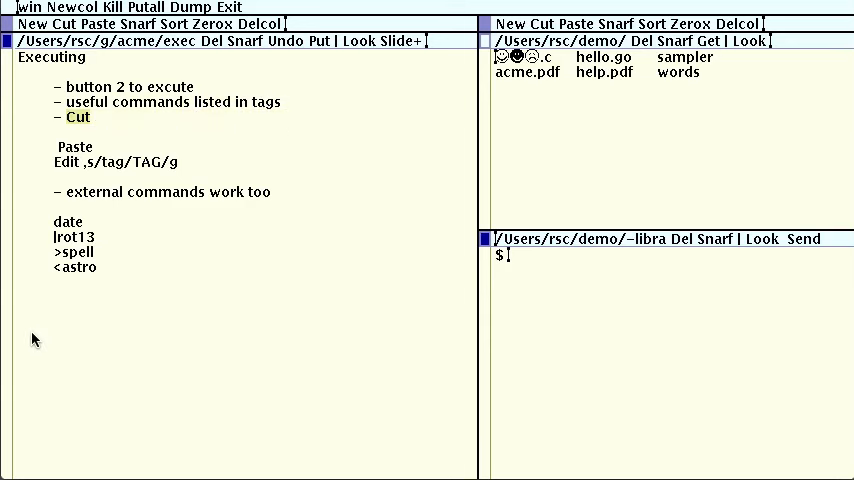
pyautogui.moveTo(284, 48)
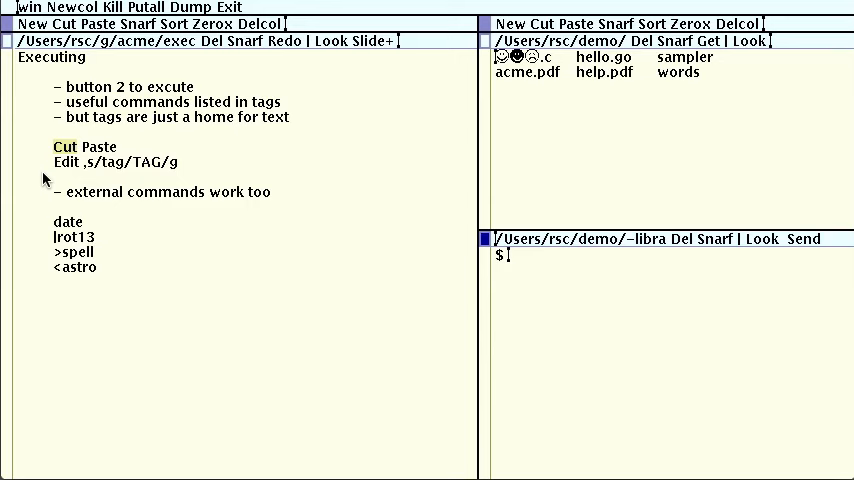
pyautogui.moveTo(44, 178)
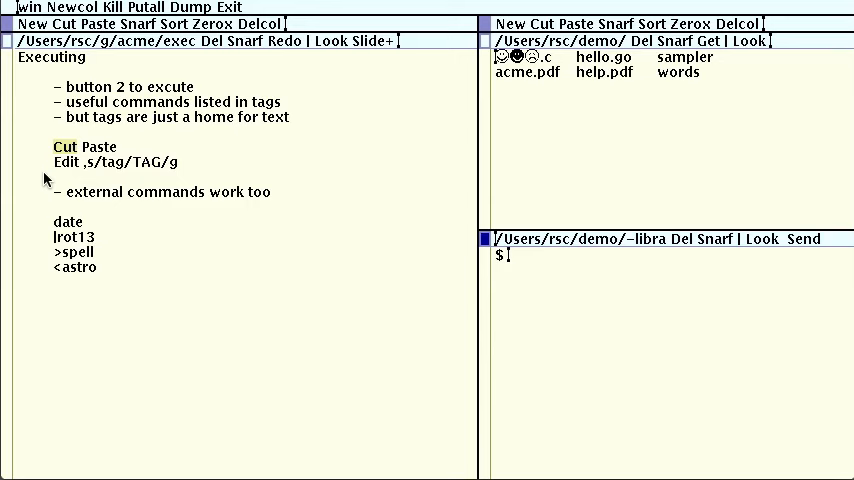
pyautogui.moveTo(60, 168)
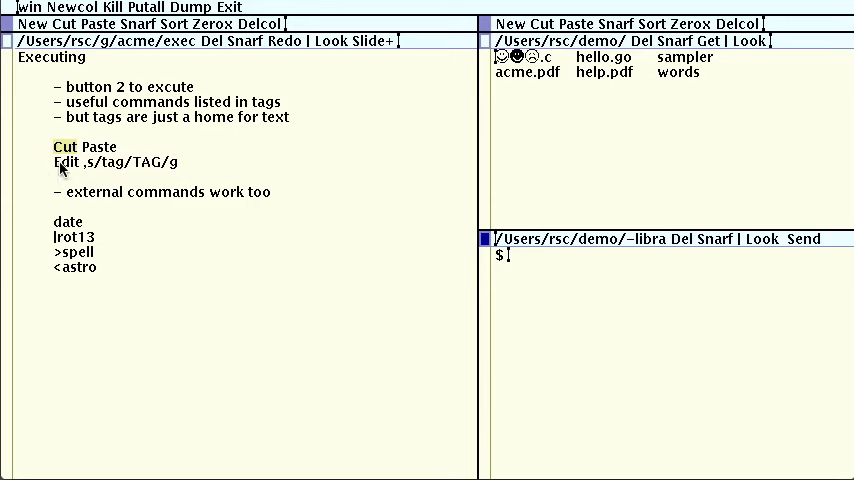
pyautogui.moveTo(58, 164)
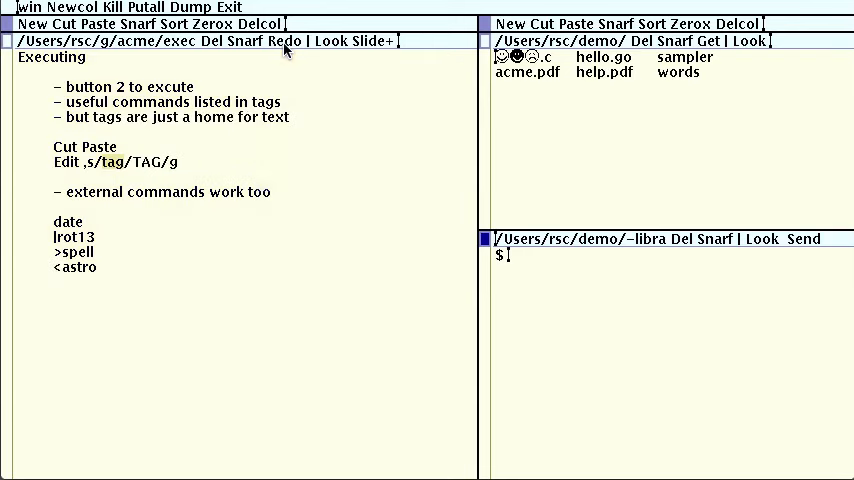
pyautogui.moveTo(280, 180)
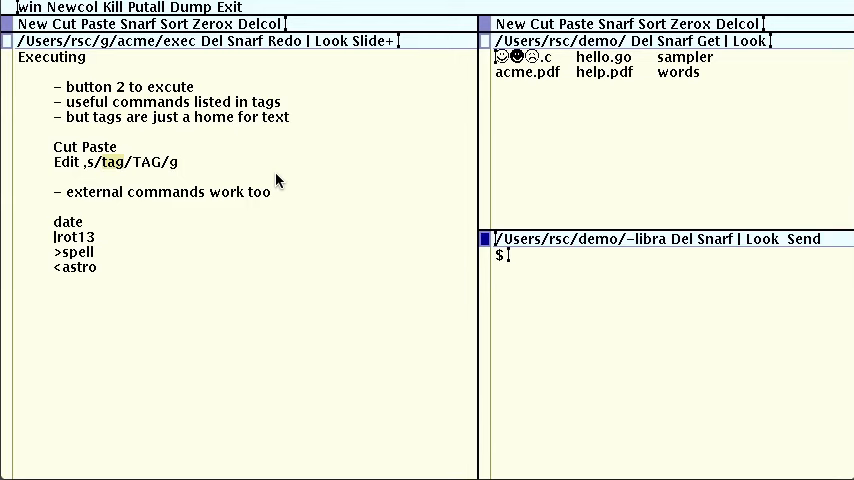
pyautogui.moveTo(140, 200)
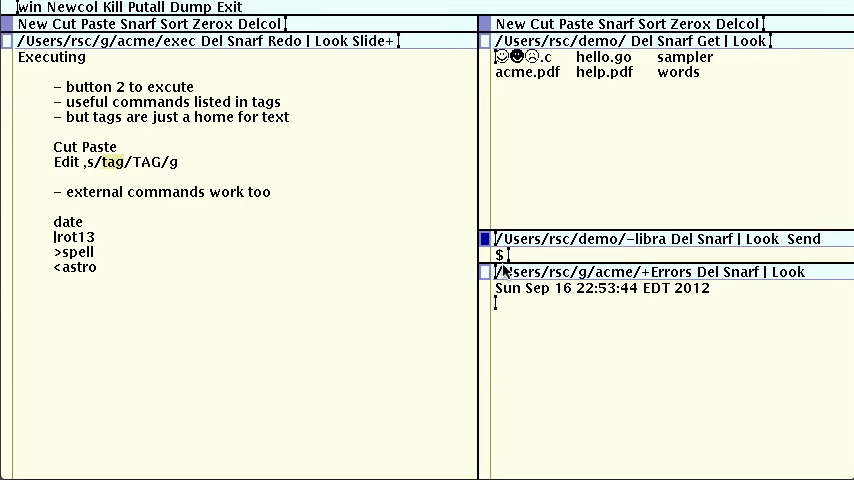
pyautogui.moveTo(716, 280)
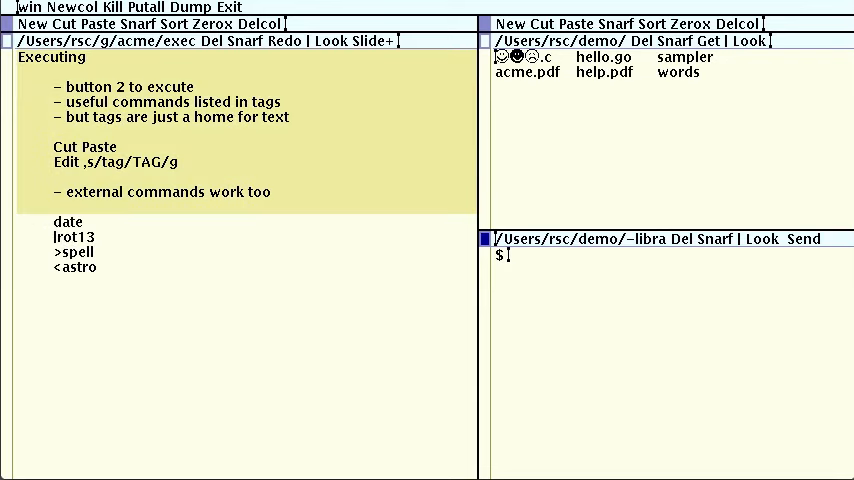
pyautogui.moveTo(12, 162)
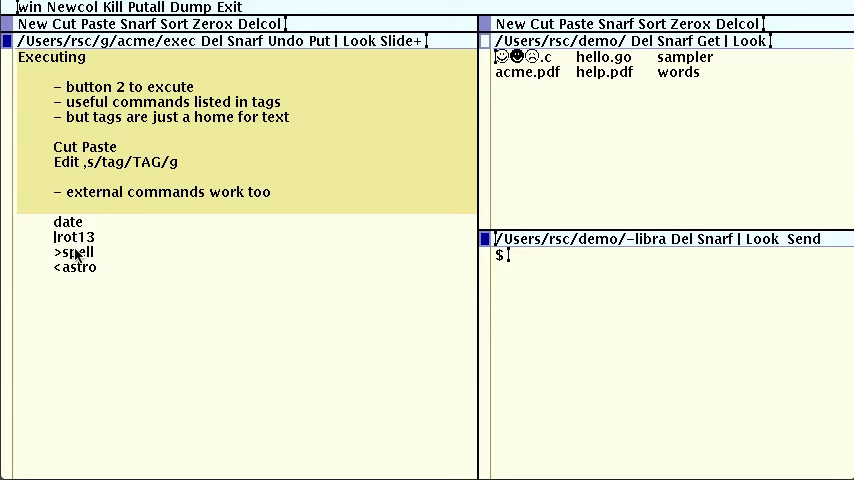
pyautogui.moveTo(30, 230)
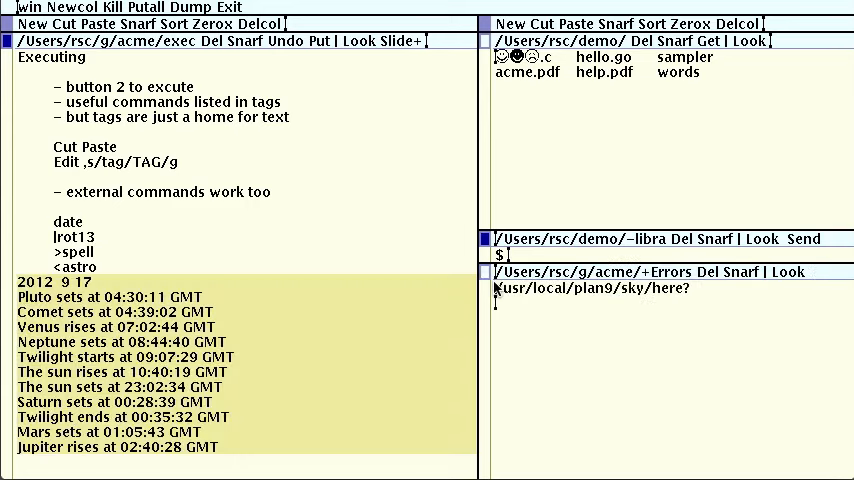
pyautogui.moveTo(358, 208)
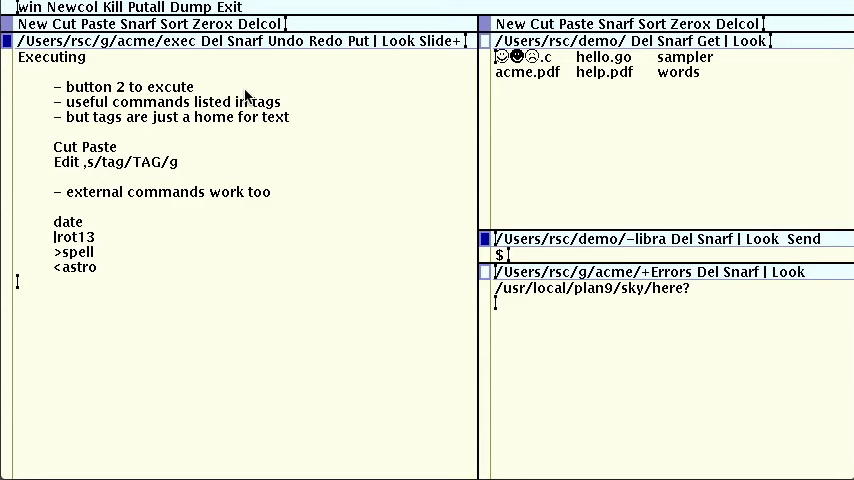
pyautogui.moveTo(288, 88)
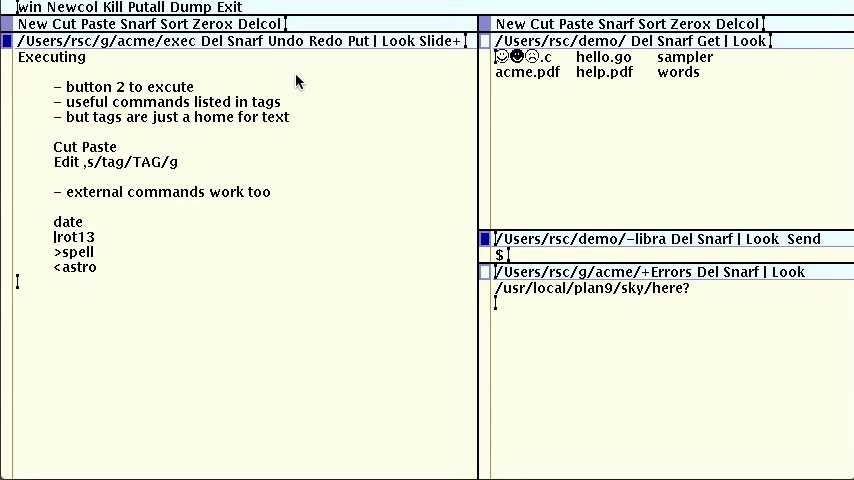
pyautogui.moveTo(484, 12)
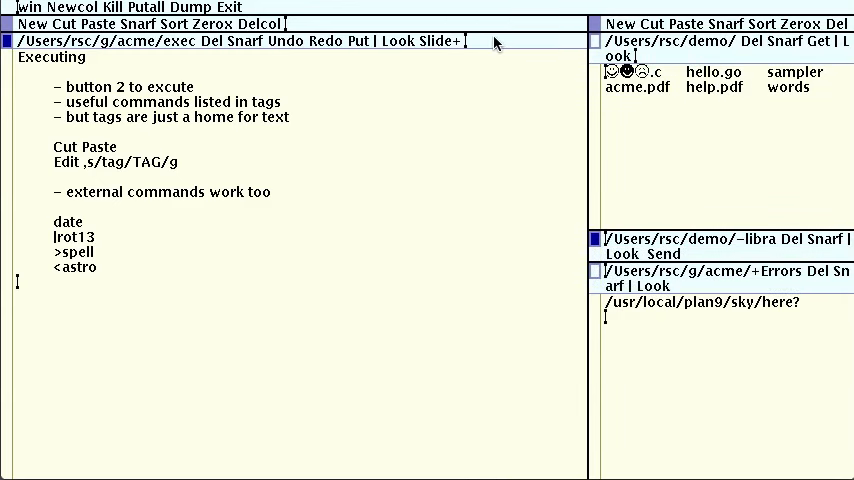
# - Add the |a+ and |a- indent commands to the Executing slide's window tag
pyautogui.write('|a+ |a-')
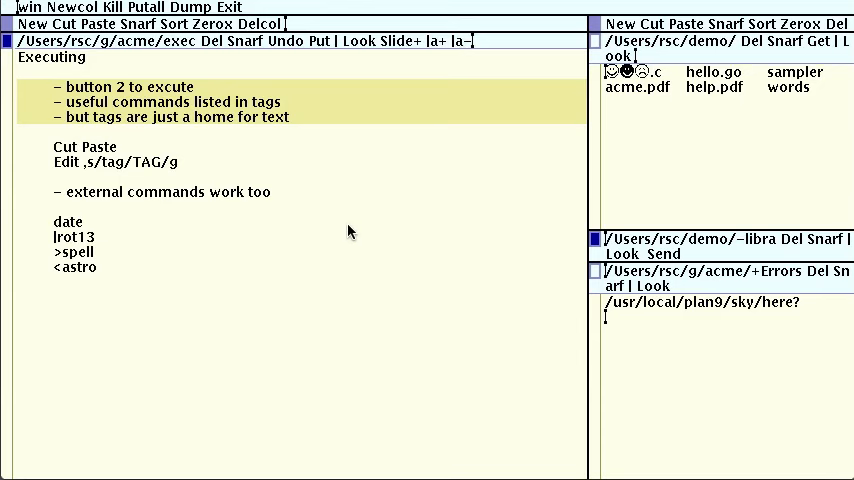
pyautogui.moveTo(368, 36)
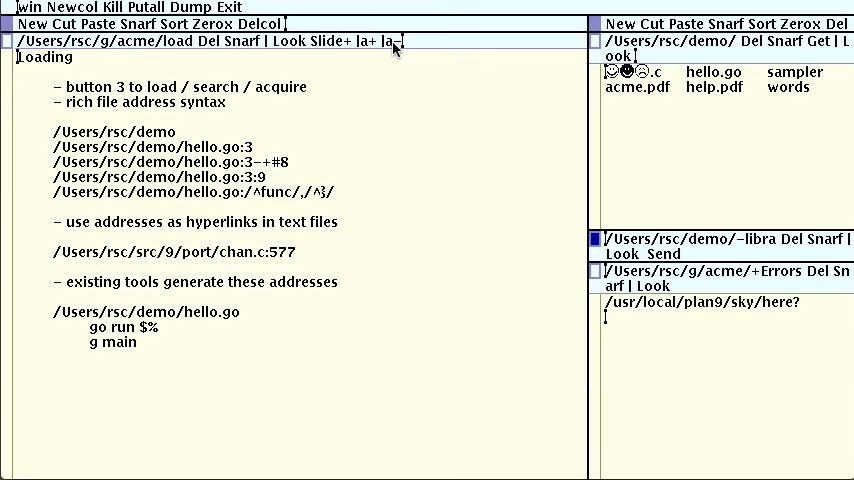
pyautogui.moveTo(508, 36)
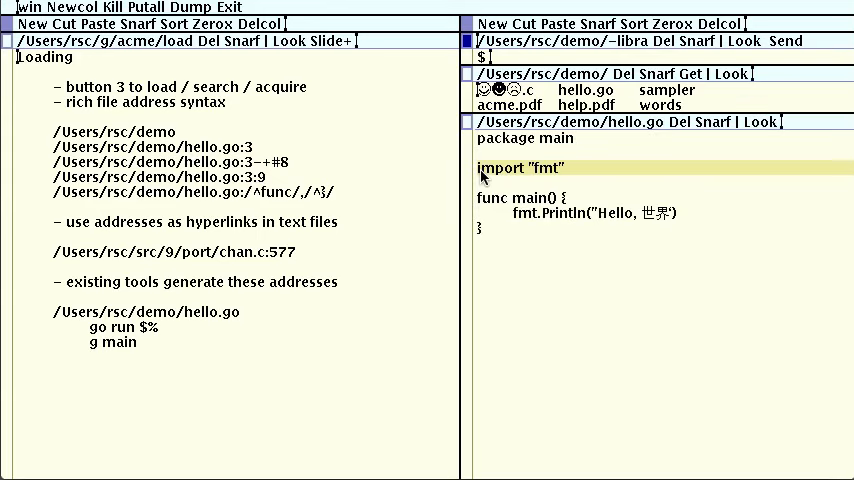
pyautogui.moveTo(318, 194)
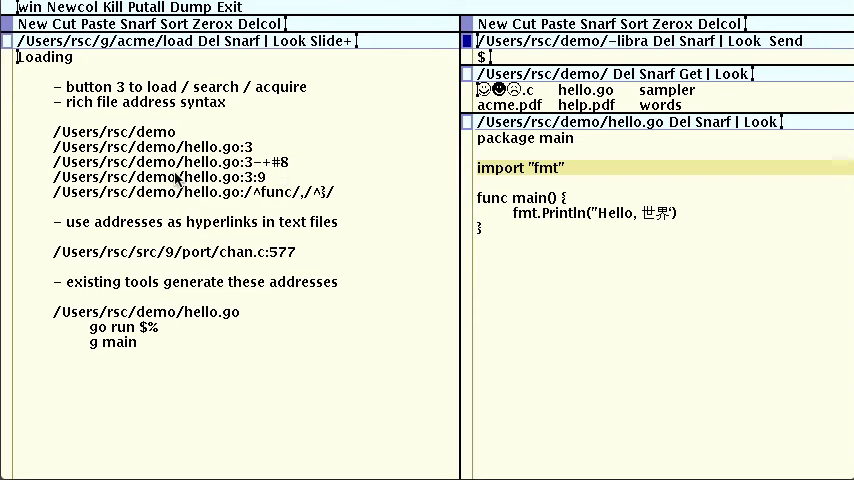
pyautogui.moveTo(262, 164)
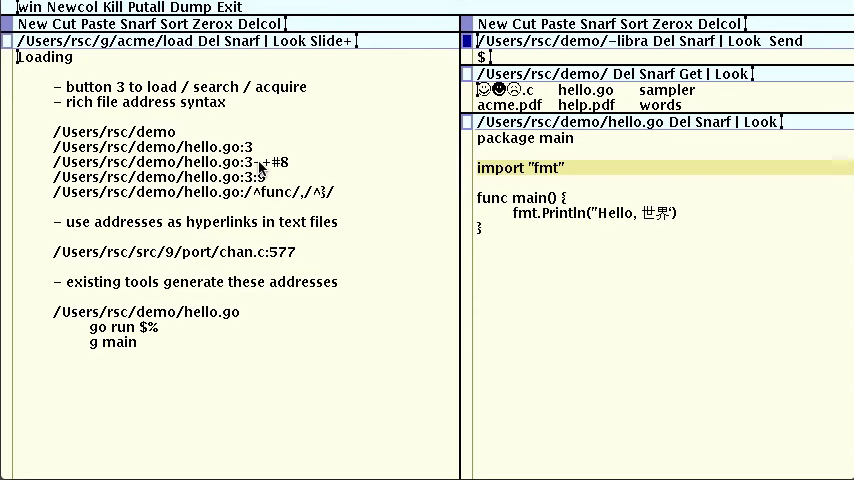
pyautogui.moveTo(288, 168)
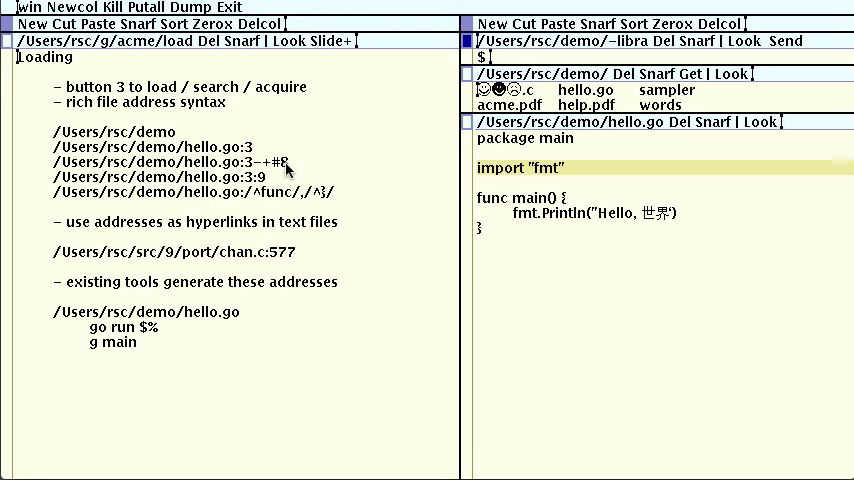
pyautogui.moveTo(52, 172)
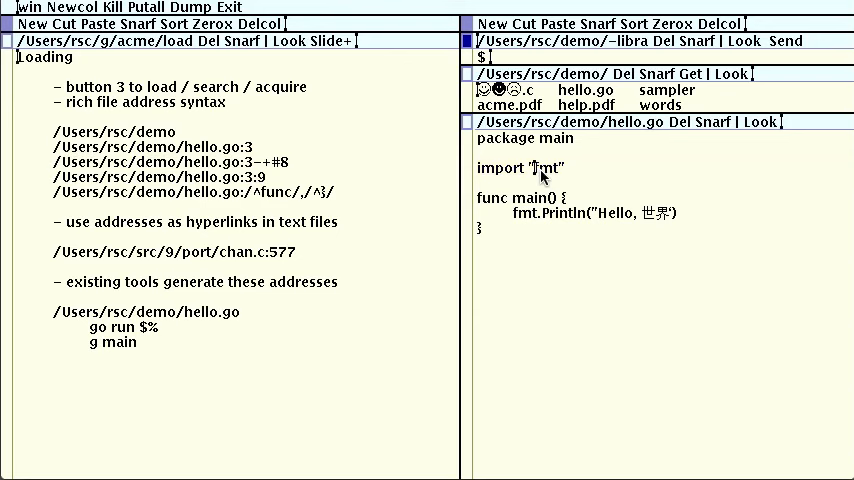
pyautogui.moveTo(204, 180)
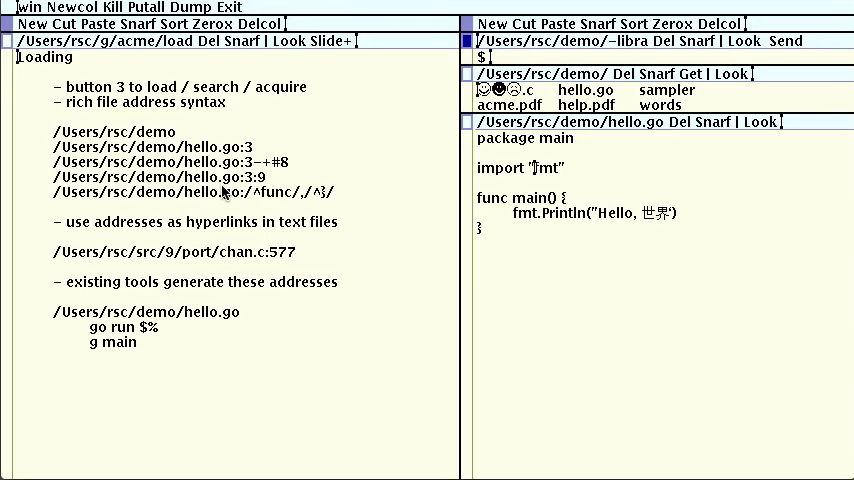
pyautogui.moveTo(204, 204)
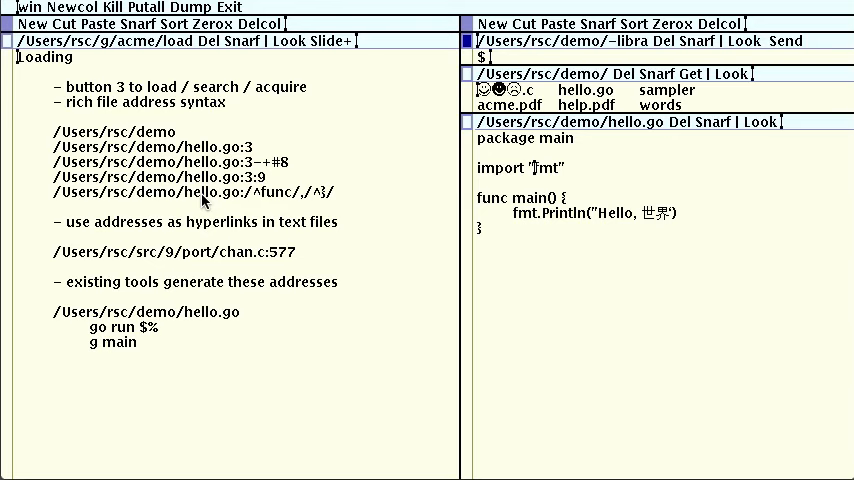
pyautogui.moveTo(204, 204)
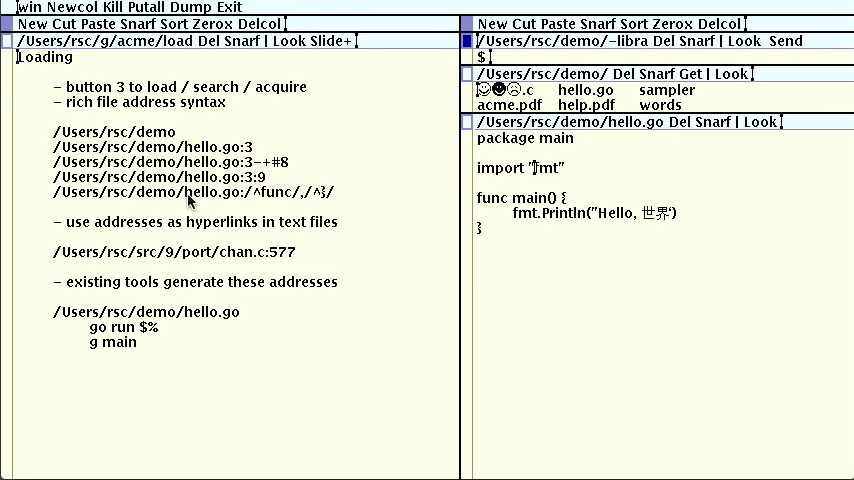
pyautogui.moveTo(64, 196)
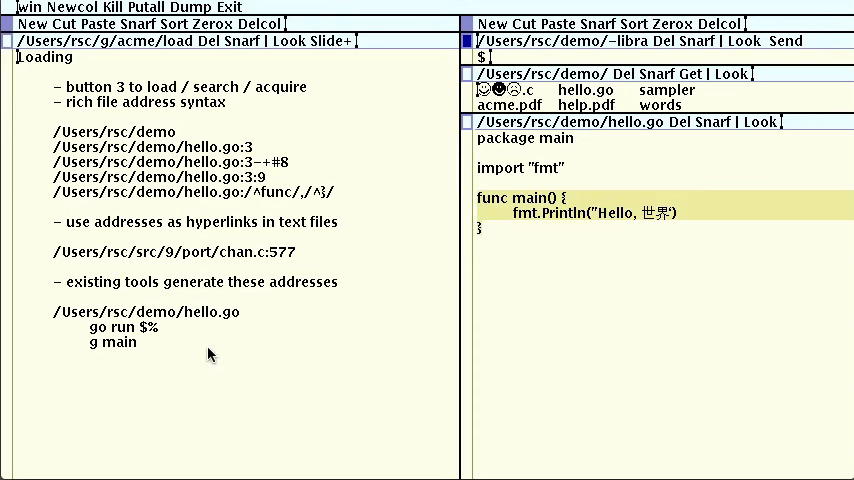
pyautogui.moveTo(208, 350)
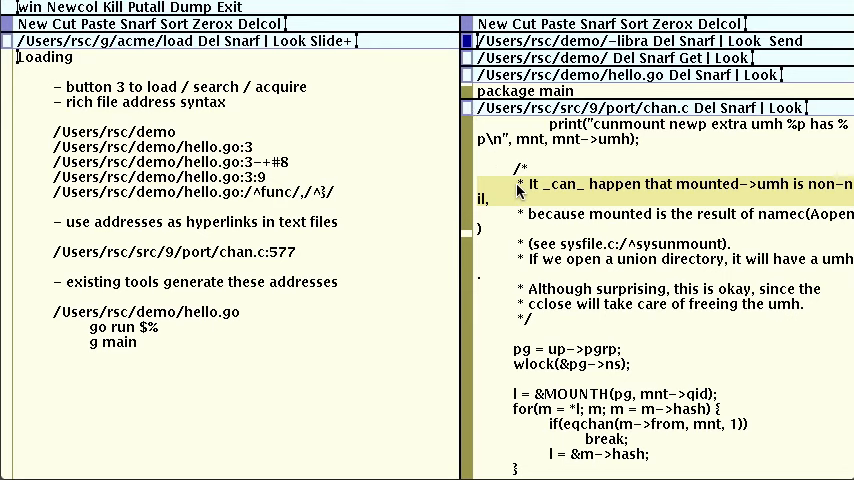
pyautogui.moveTo(558, 214)
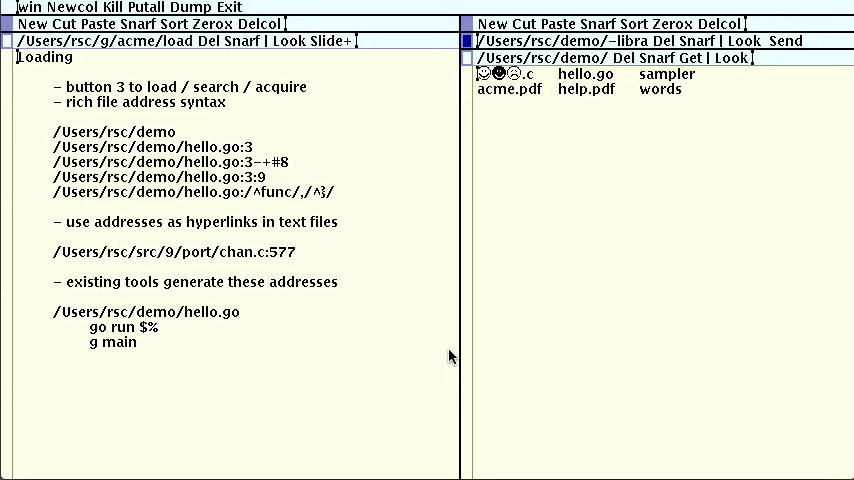
pyautogui.moveTo(372, 356)
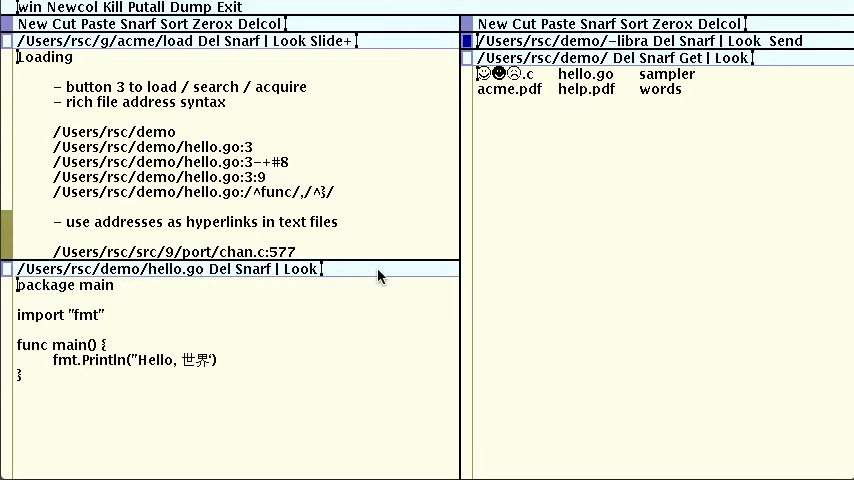
# - Write 'go run $%' so hello.go can be run and its syntax errors reported
pyautogui.write('go run $%')
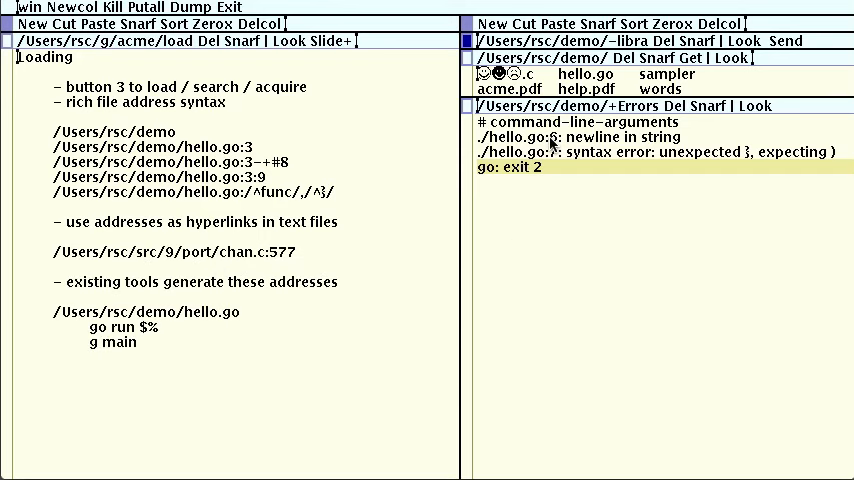
pyautogui.moveTo(684, 112)
pyautogui.write(' g main')
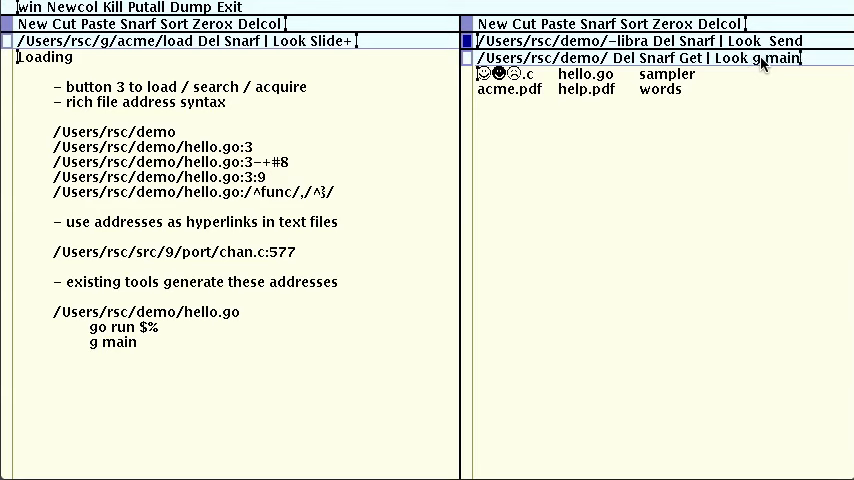
# - Grep the demo folder for main with 'g main', listing matches in an Errors window
pyautogui.click(780, 56)
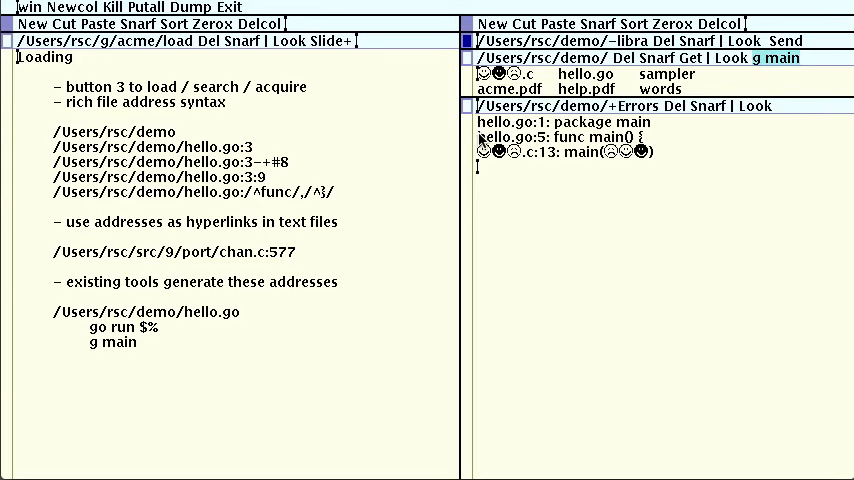
pyautogui.moveTo(510, 200)
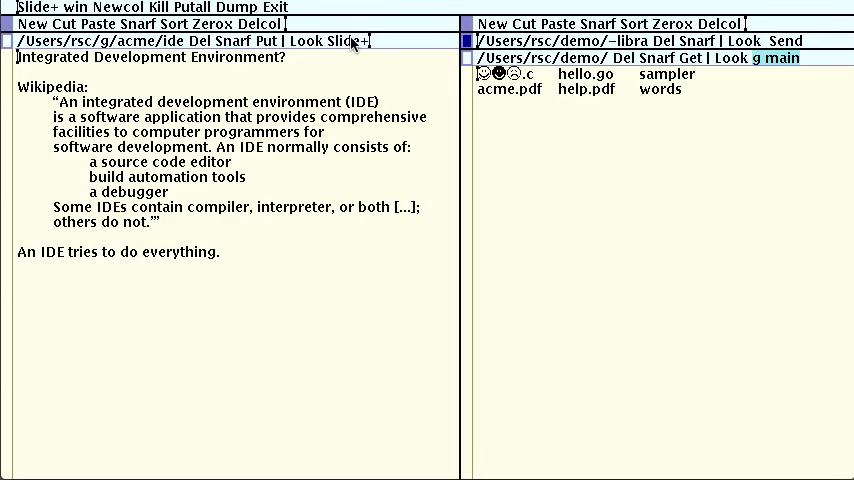
# - Advance with Slide+ to the IDE slide
pyautogui.click(356, 40)
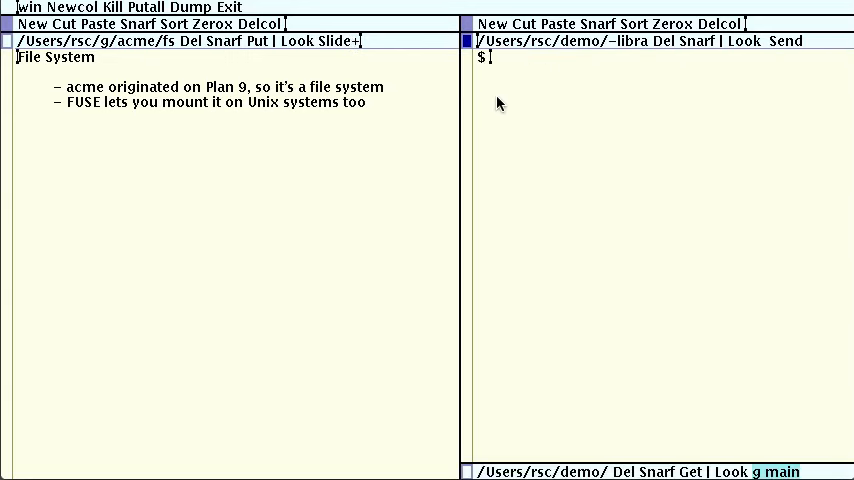
# - List /mnt/acme, cat its index, cd into window 2 and cat its tag
pyautogui.write('lf /mnt/acme')
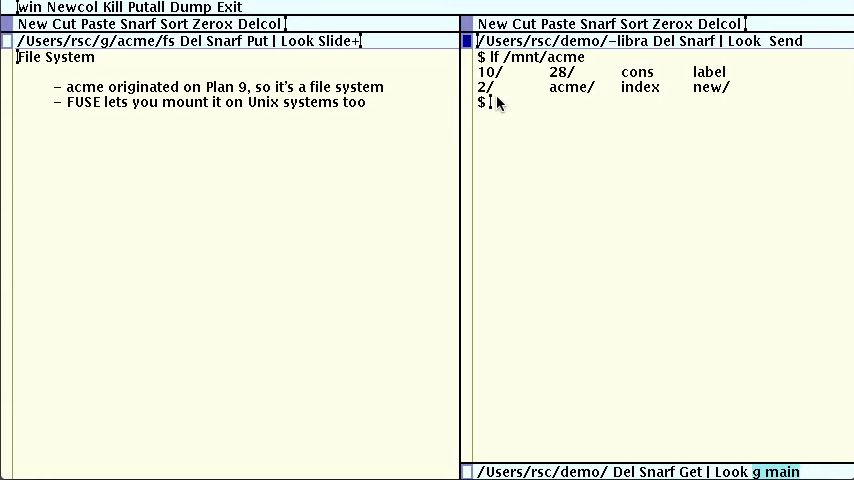
pyautogui.write('cat /mnt/acme/index')
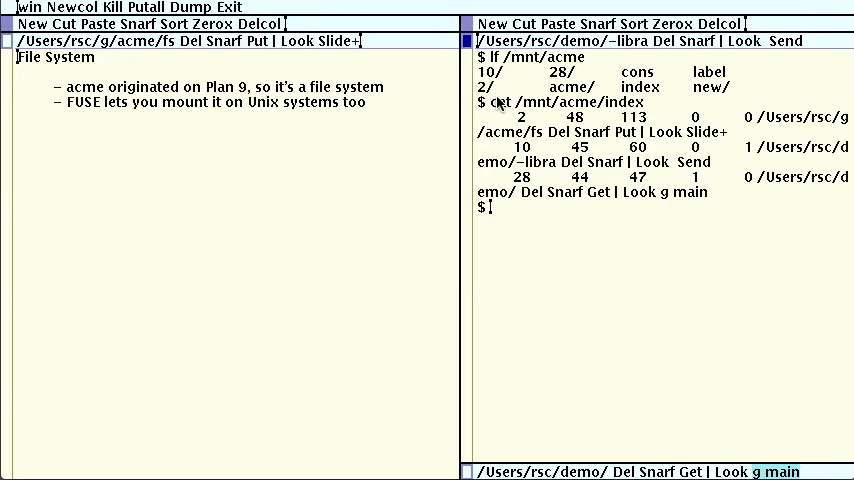
pyautogui.moveTo(732, 148)
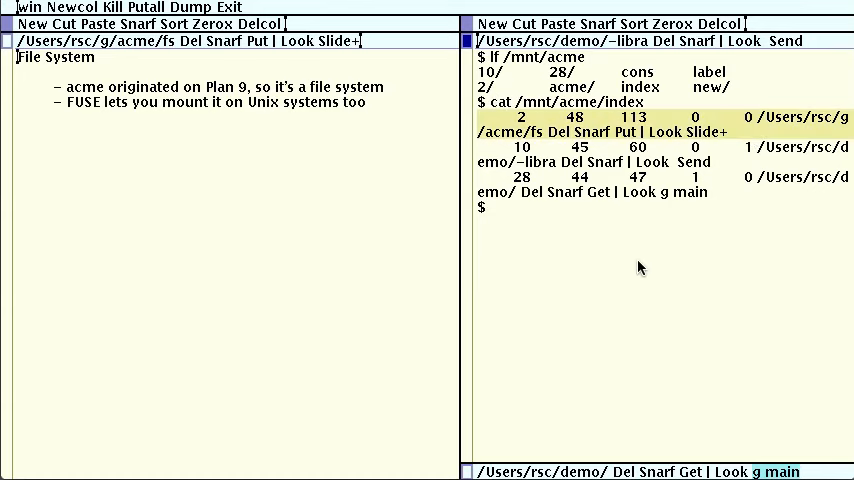
pyautogui.write('cd /mnt/acme/2')
pyautogui.write('lf')
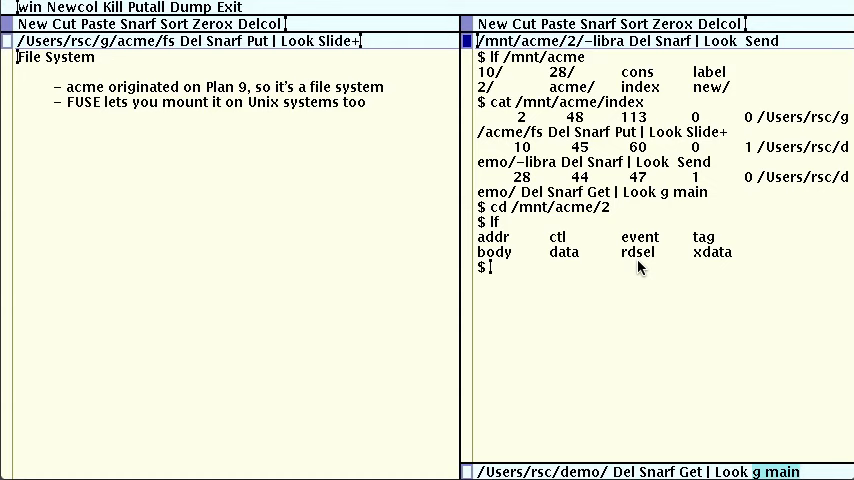
pyautogui.write('cat tag')
pyautogui.write('cat body')
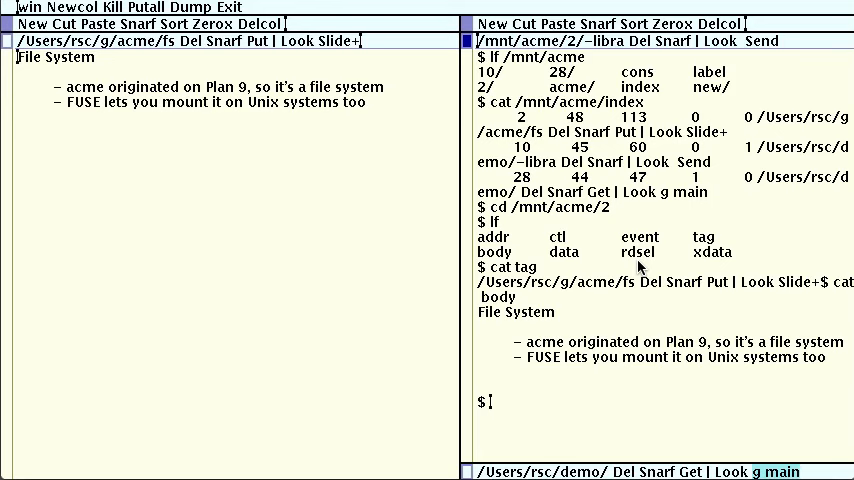
# - Echo 'hello from the shell' into the acme window through its mounted files
pyautogui.write('echo hello from the shell >>body')
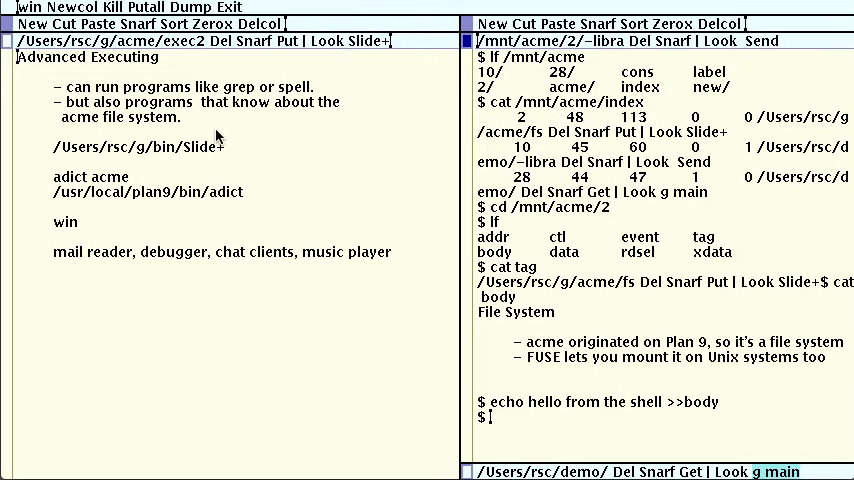
pyautogui.moveTo(60, 160)
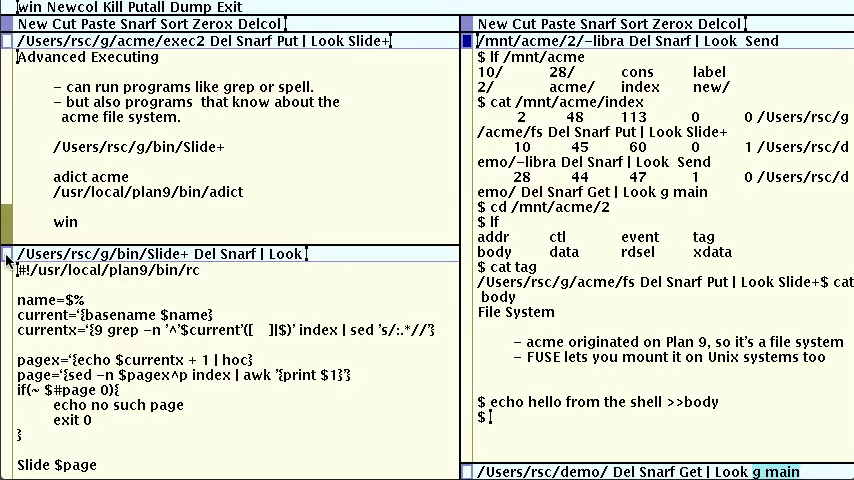
pyautogui.moveTo(164, 308)
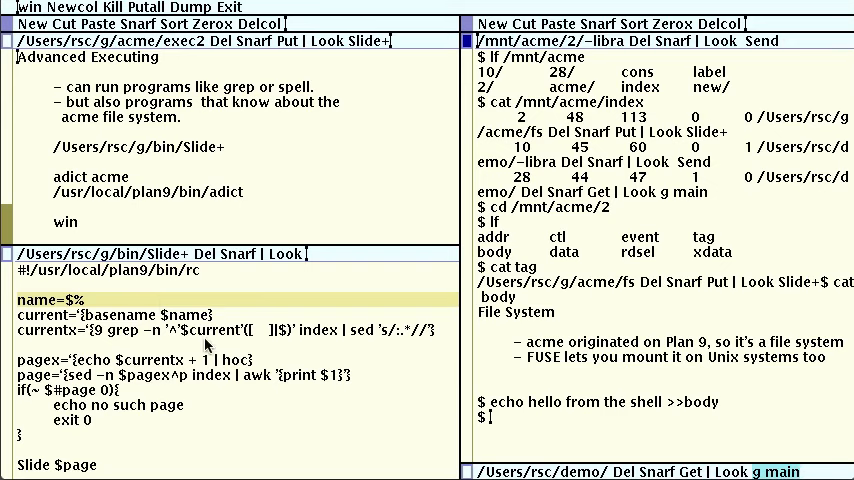
pyautogui.moveTo(208, 344)
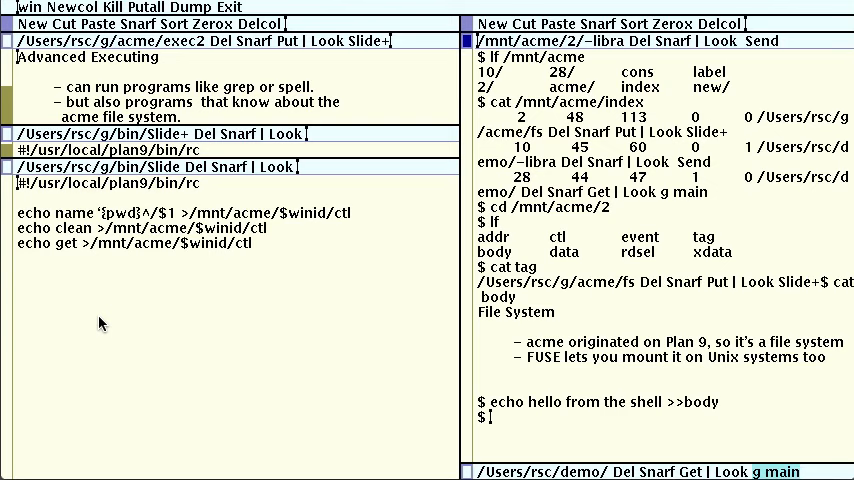
# - Select one line of the Slide rc script to show how it drives acme's files
pyautogui.tripleClick(184, 212)
pyautogui.write('adict ')
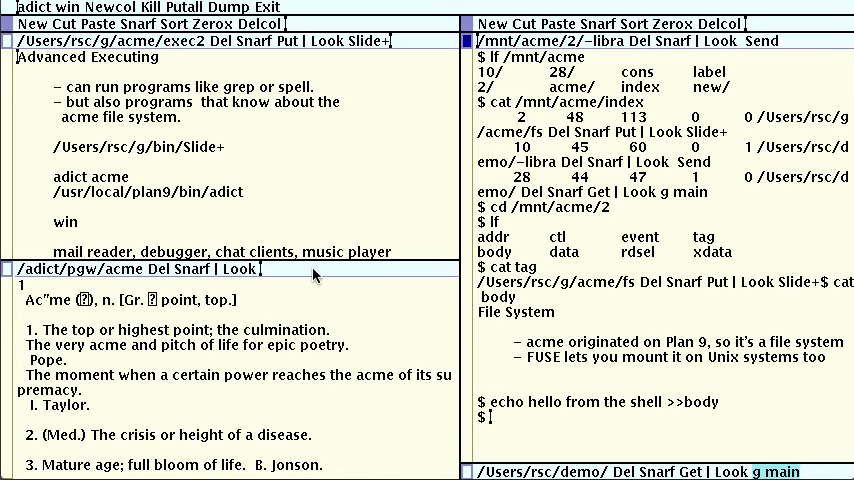
# - Look up the word 'computer' in the adict dictionary window
pyautogui.write('computer')
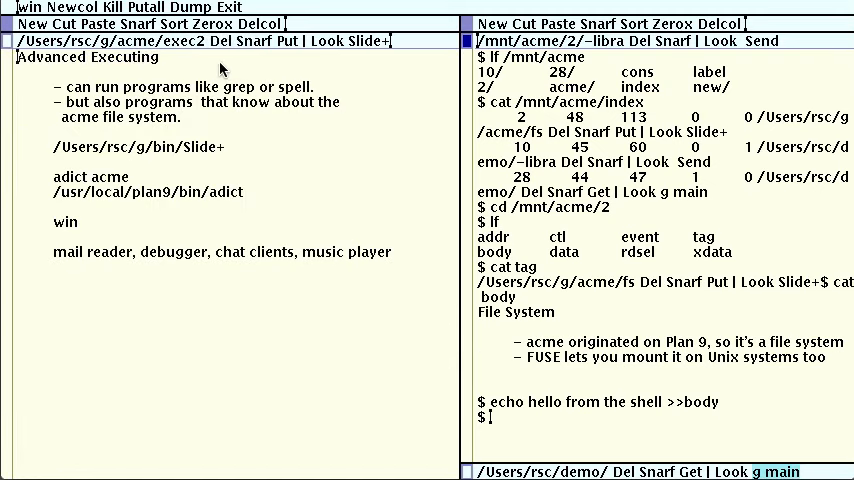
pyautogui.moveTo(506, 364)
pyautogui.write('cd demo')
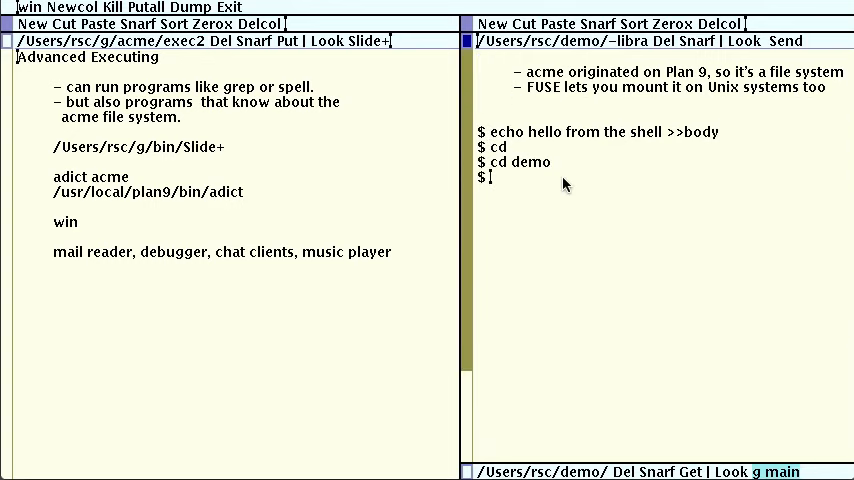
# - Run lf, then echo 'hello world' and 'goodbye world' in the shell window
pyautogui.write('lf')
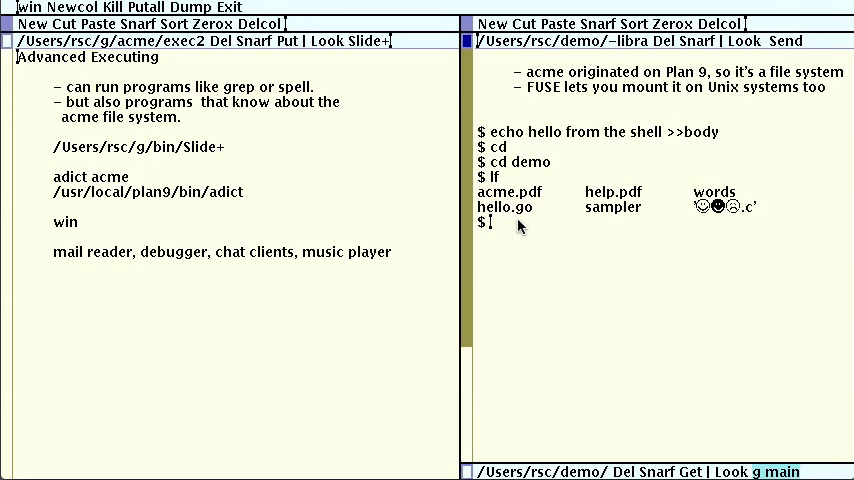
pyautogui.write('echo h')
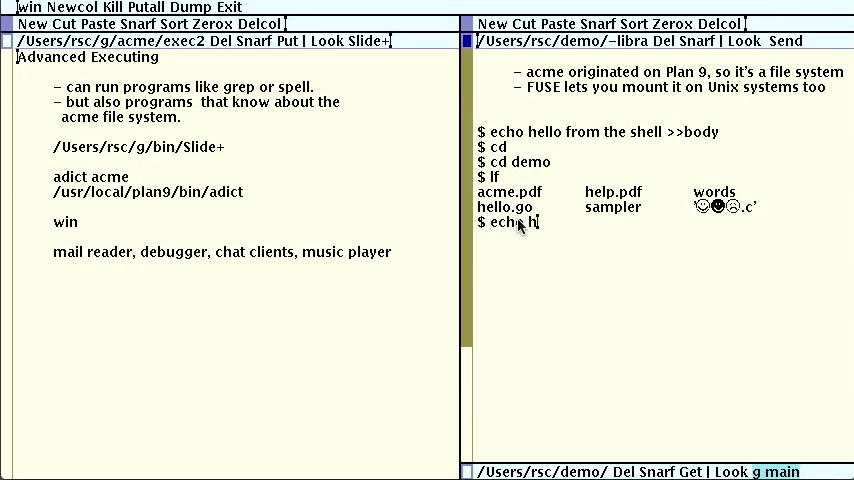
pyautogui.write('ello world')
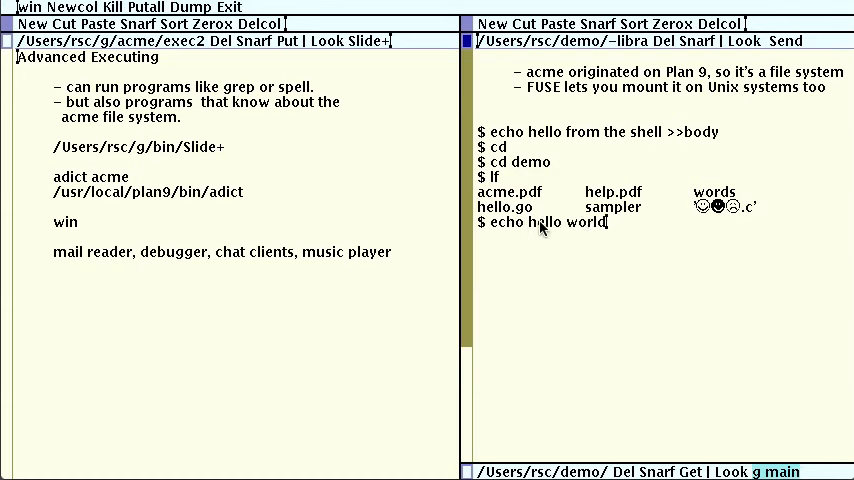
pyautogui.write('goodbye world')
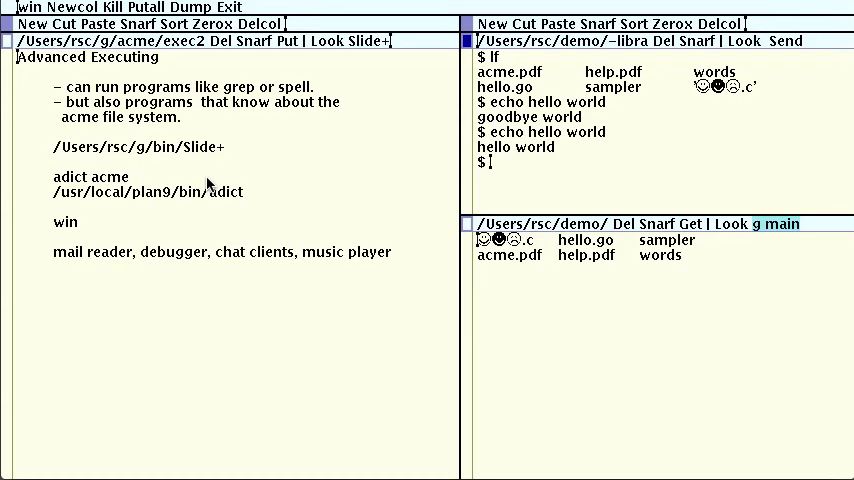
pyautogui.moveTo(364, 62)
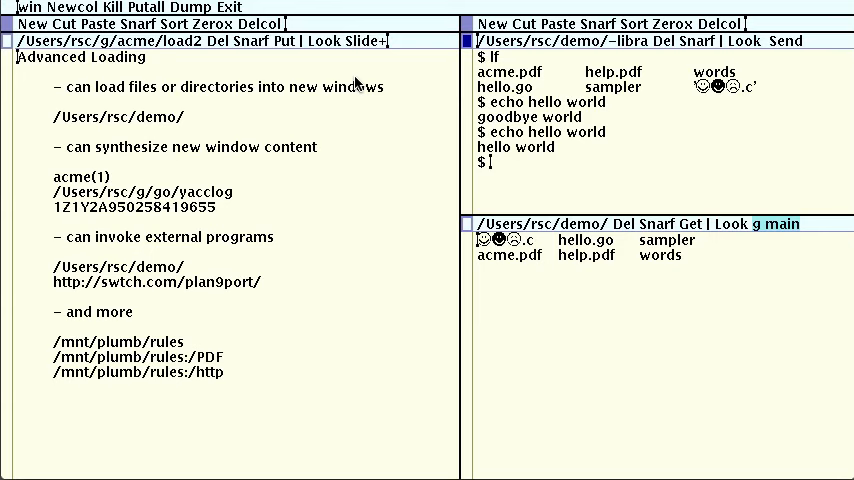
pyautogui.moveTo(344, 100)
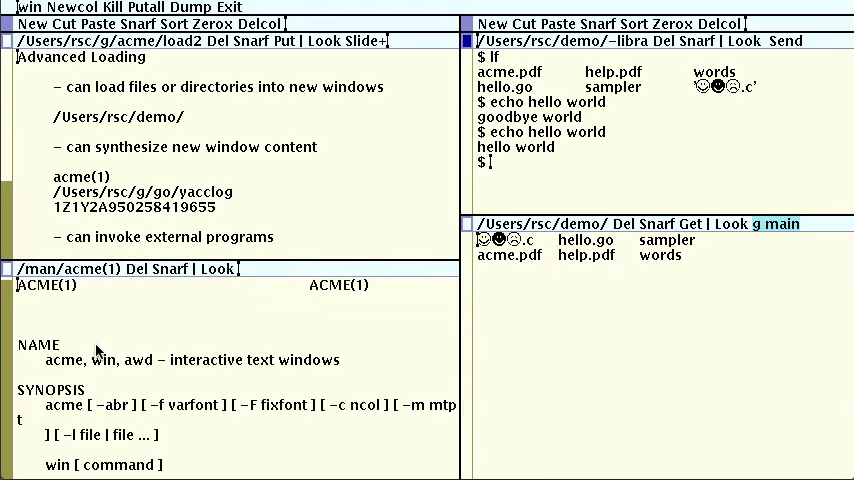
pyautogui.moveTo(14, 472)
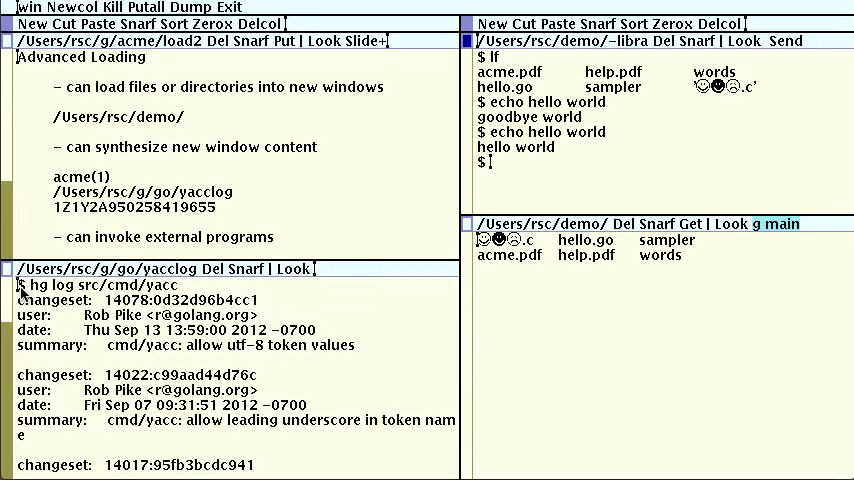
pyautogui.moveTo(184, 302)
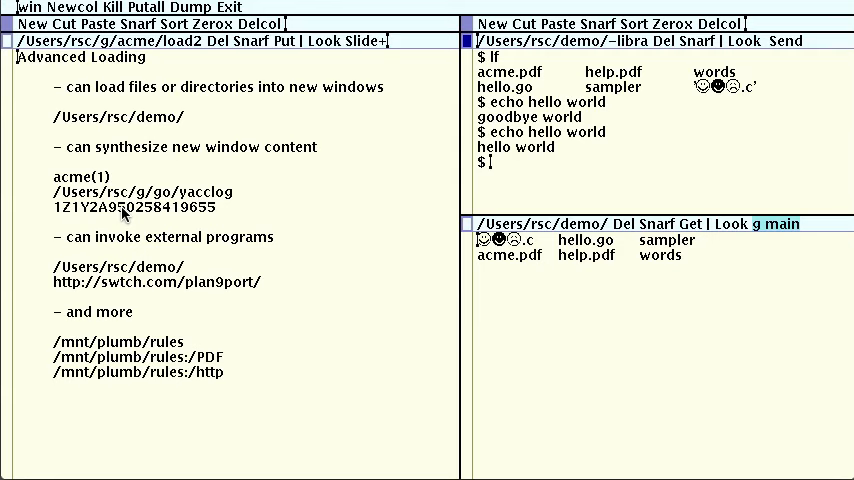
pyautogui.moveTo(550, 250)
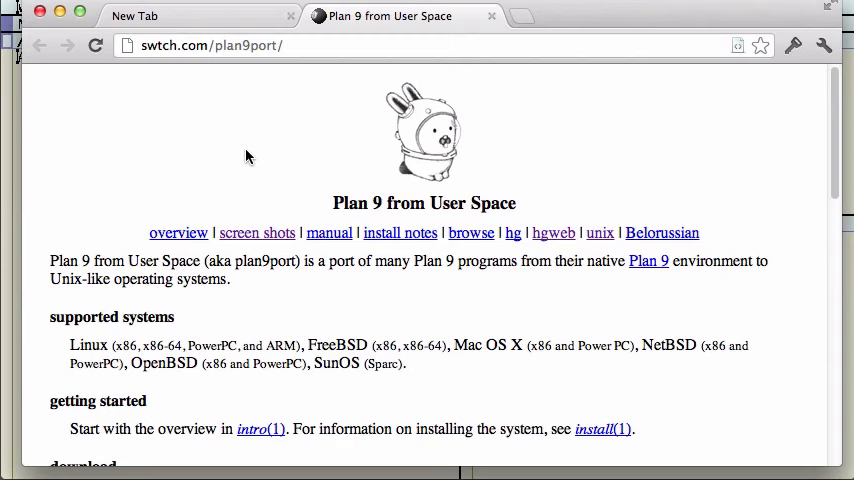
pyautogui.moveTo(14, 160)
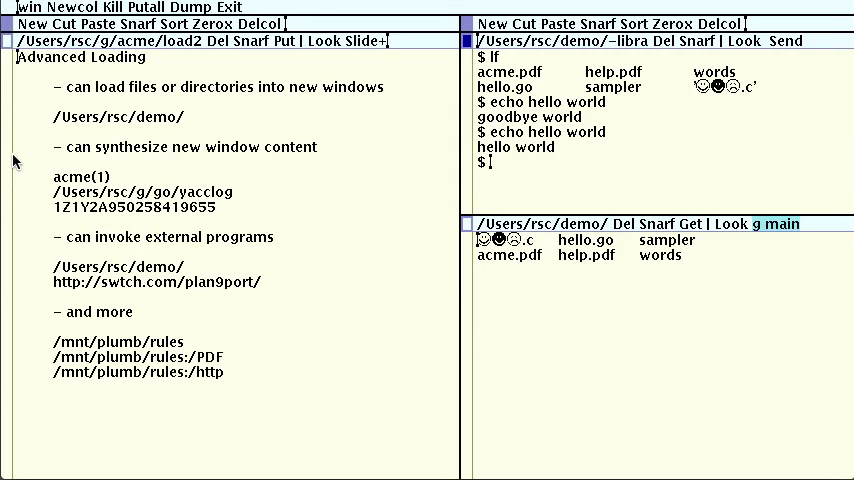
pyautogui.moveTo(96, 338)
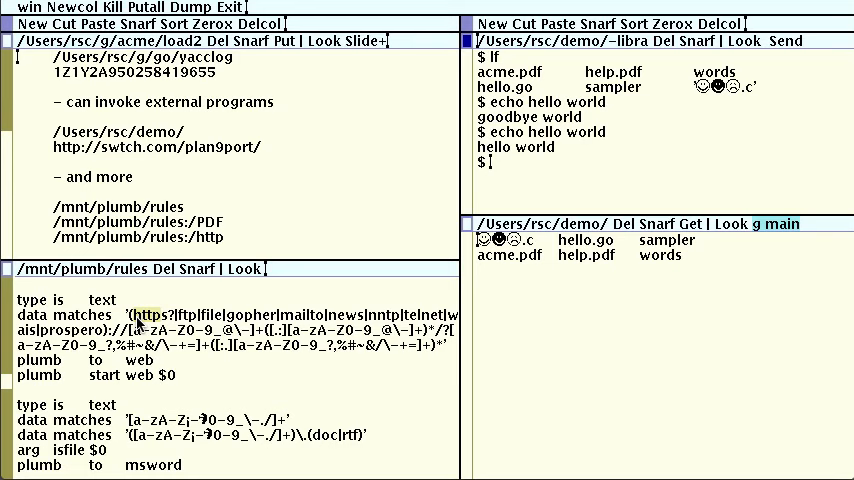
pyautogui.moveTo(178, 280)
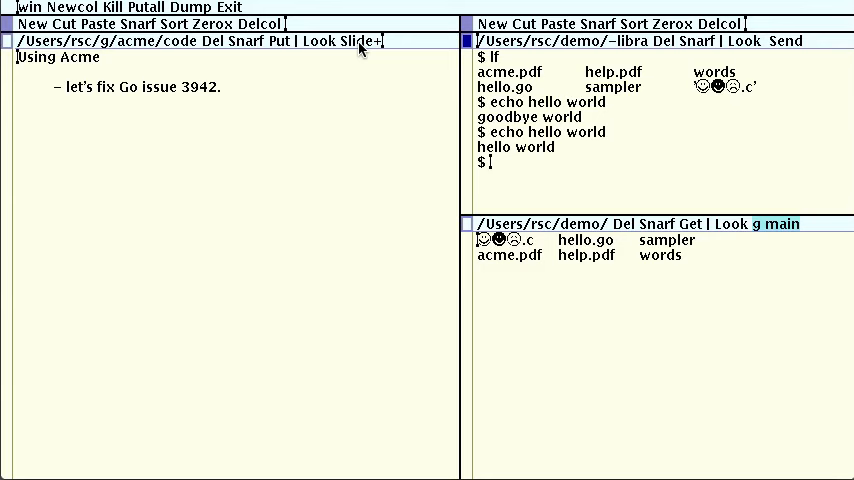
pyautogui.moveTo(136, 62)
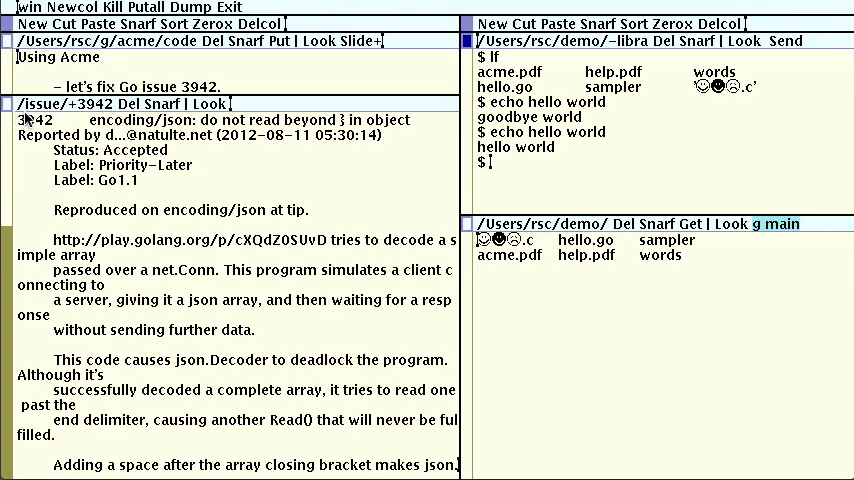
pyautogui.moveTo(96, 256)
pyautogui.write(' /Users/rsc/g/go/src/pkg/encoding/json')
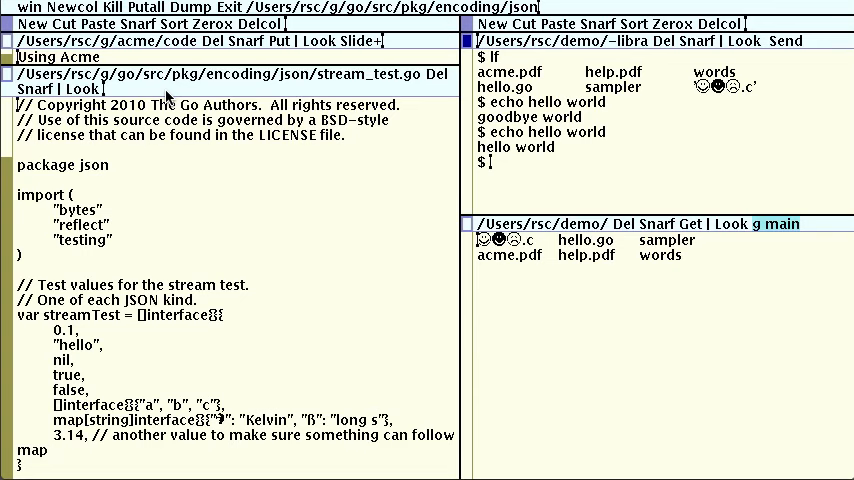
# - Add 'Watch go test -short' to stream_test.go's tag and start the test watcher
pyautogui.write('Watch go test -short')
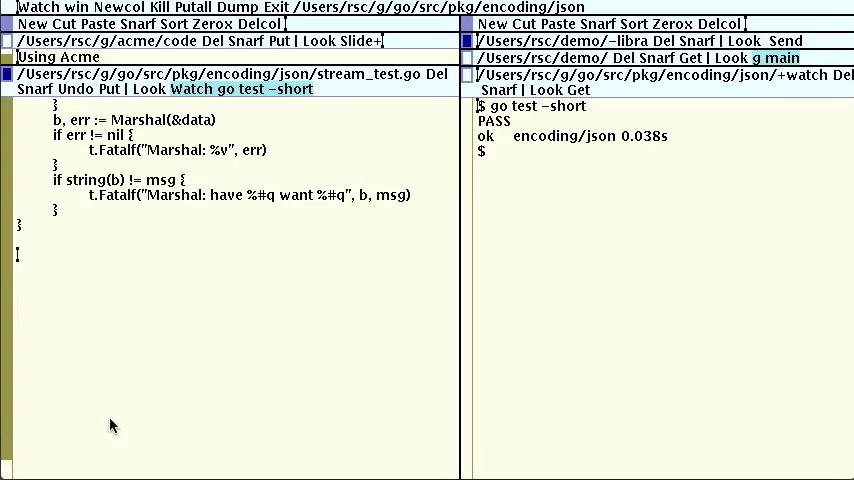
# - Write func TestBlocking(t *testing.T) reproducing the decoder hang, then view stream.go's decoder
pyautogui.write('func TestB')
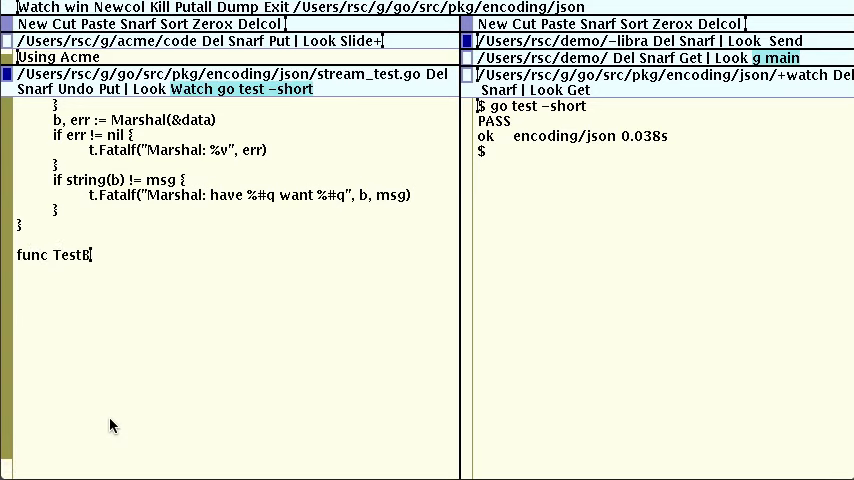
pyautogui.write('locking(t *testing.T)')
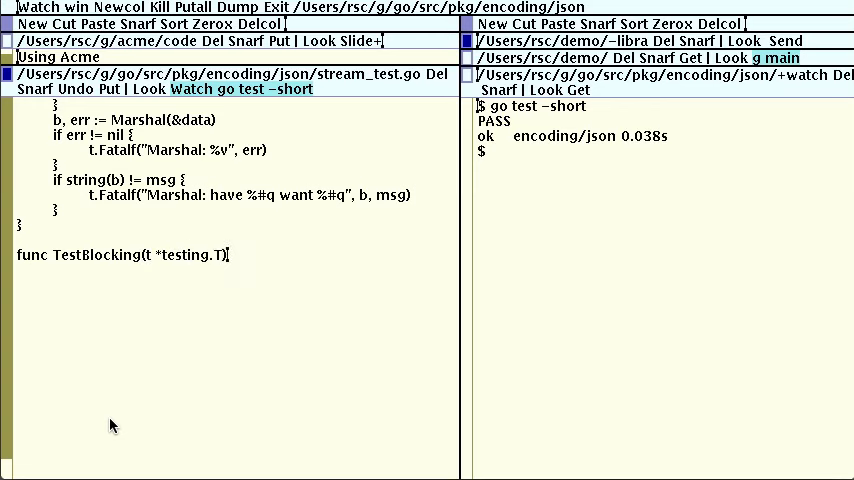
pyautogui.write('{')
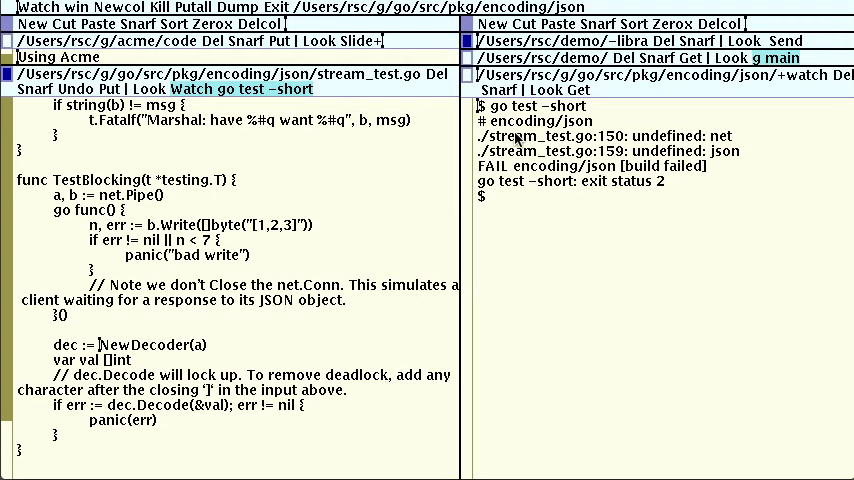
pyautogui.moveTo(8, 108)
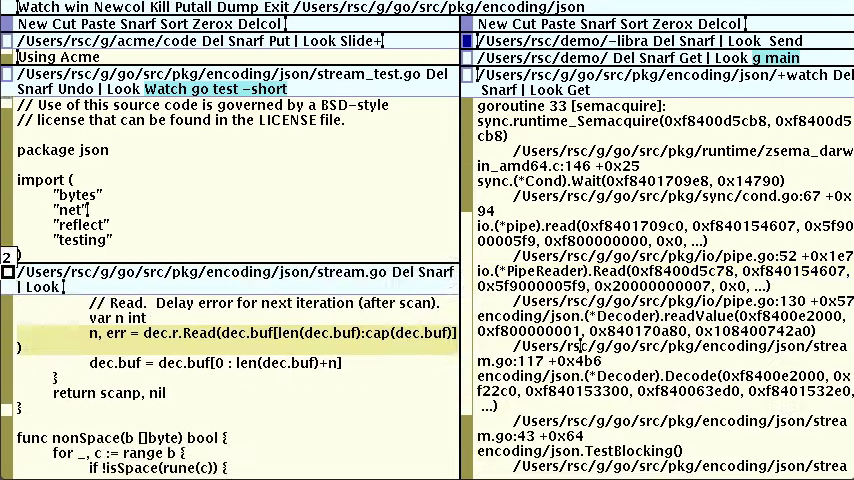
pyautogui.scroll(-3)
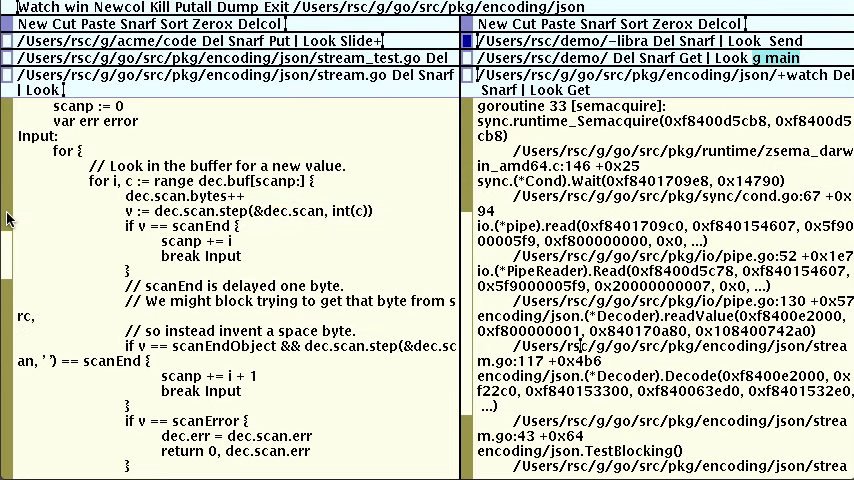
pyautogui.moveTo(20, 224)
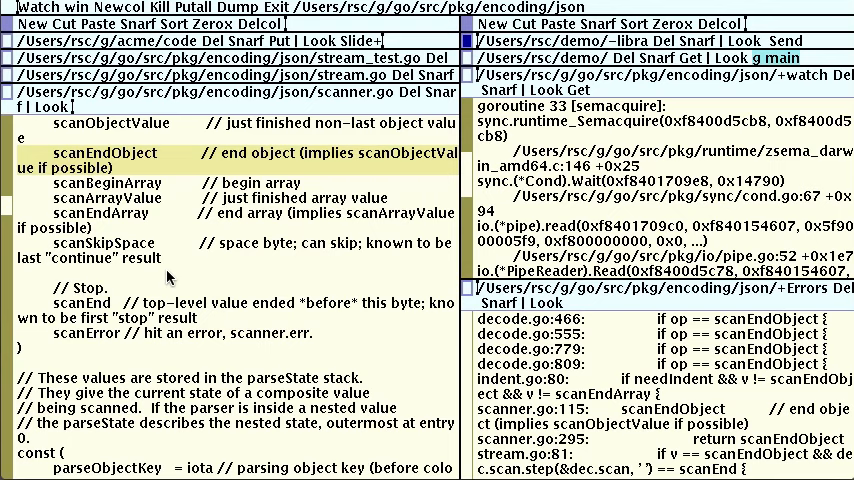
pyautogui.doubleClick(100, 212)
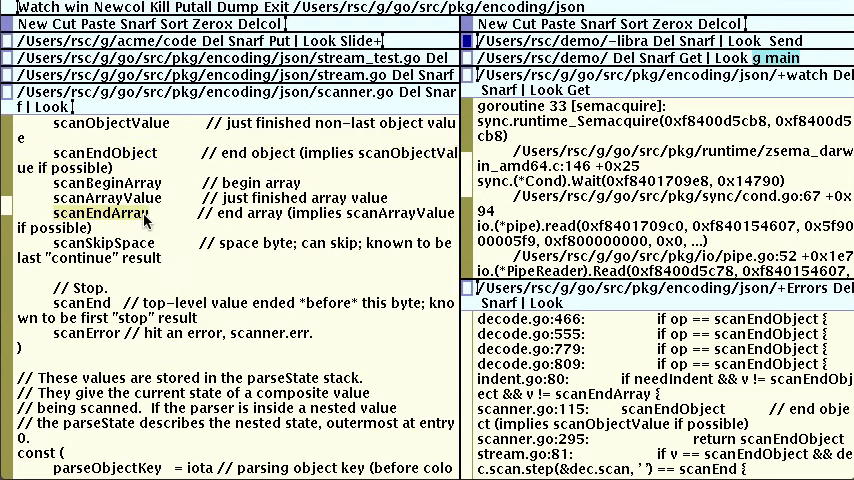